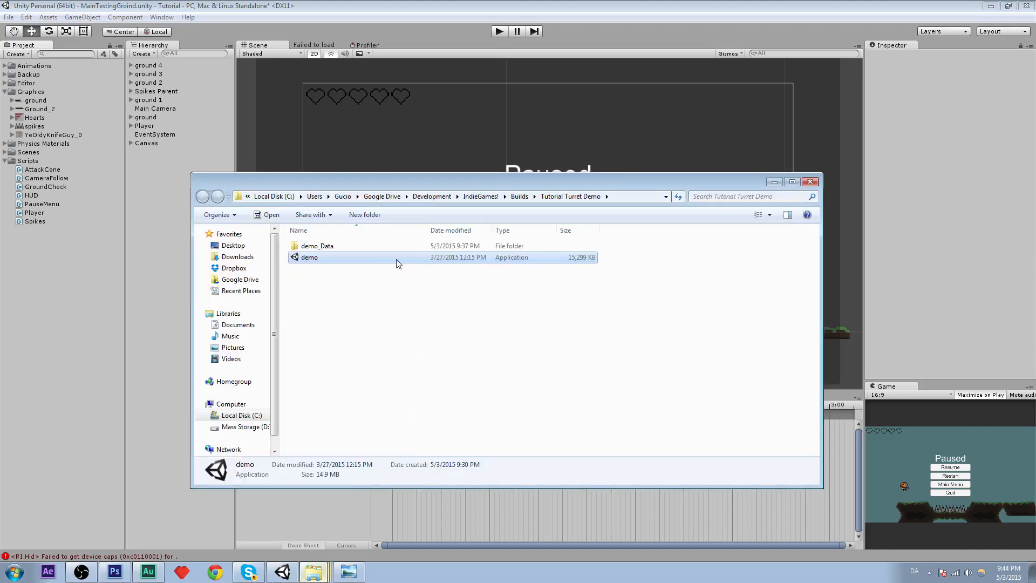
- Run the Tutorial Turret Demo executable and confirm Play! in its configuration dialog
{"action": "double_click", "coordinate": [309, 257]}
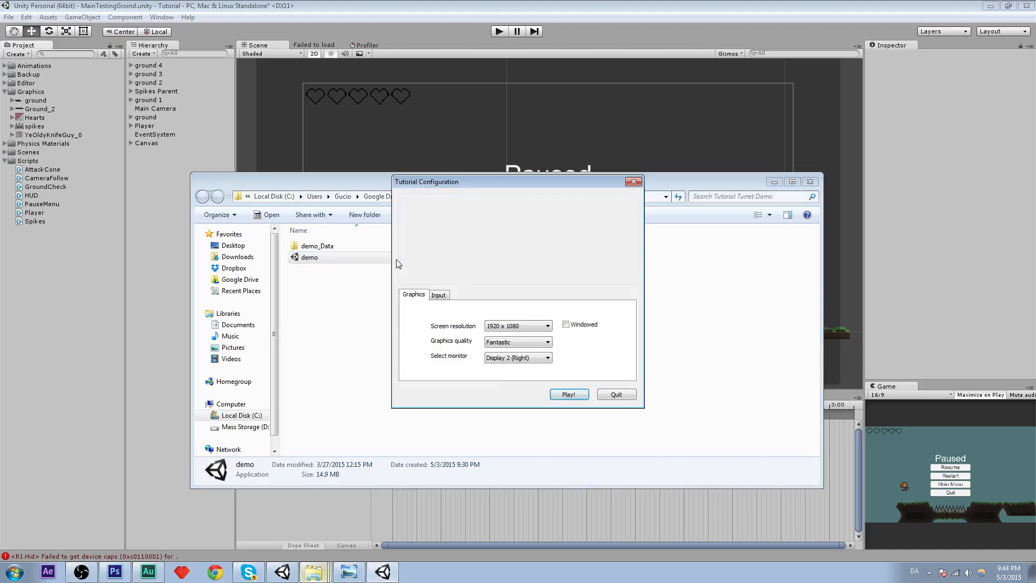
{"action": "left_click", "coordinate": [568, 394]}
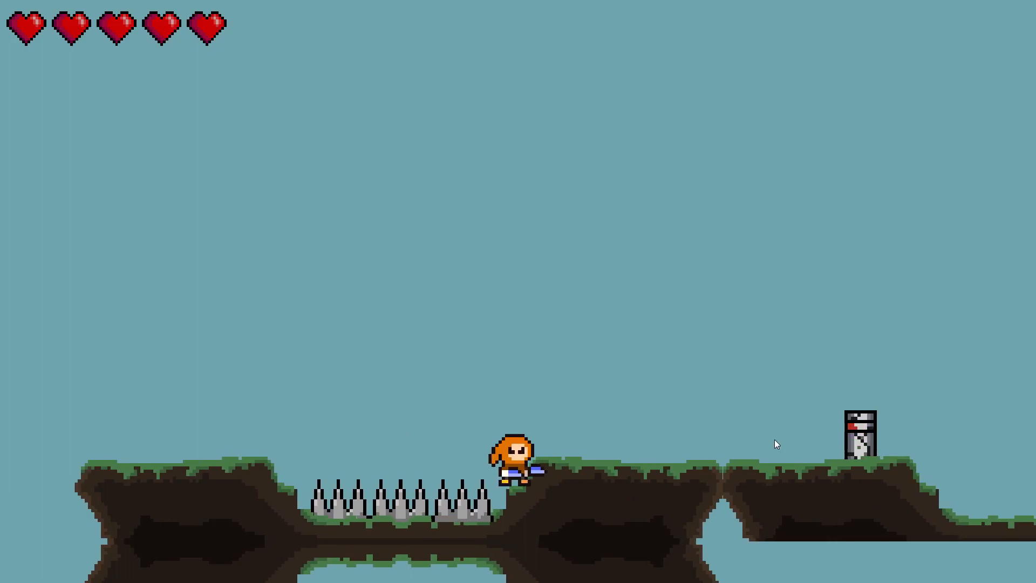
- Quit the running turret demo with the Space key
{"action": "key", "text": "space"}
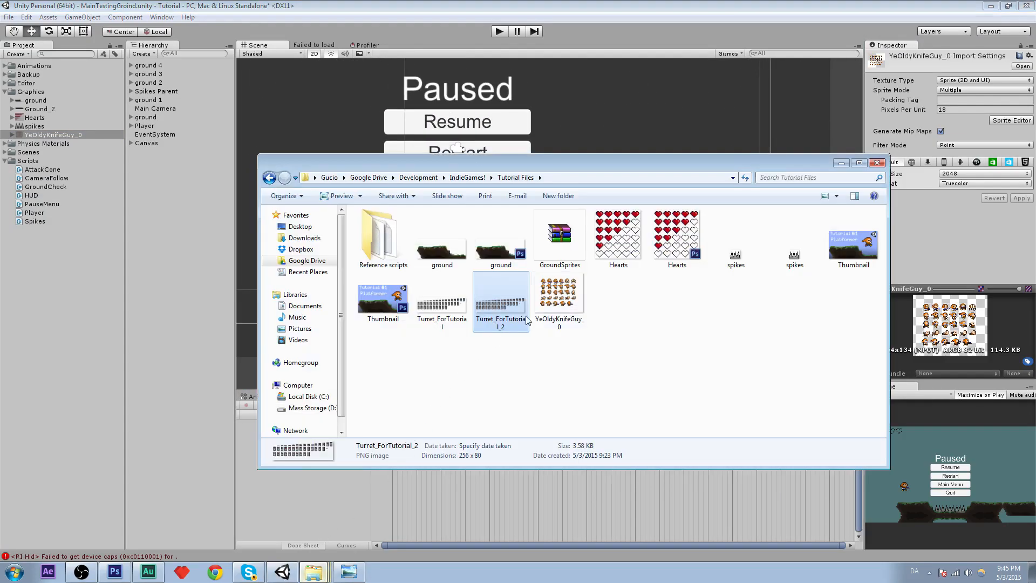
- Drag Turret_ForTutorial_2.png from Tutorial Files into Unity's Graphics folder
{"action": "left_click", "coordinate": [654, 363]}
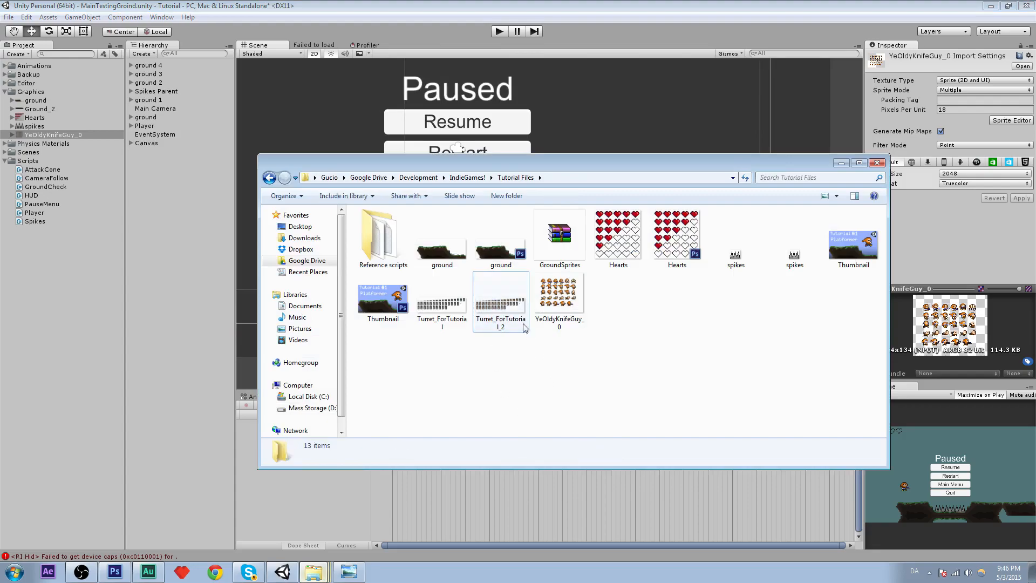
{"action": "left_click", "coordinate": [500, 300]}
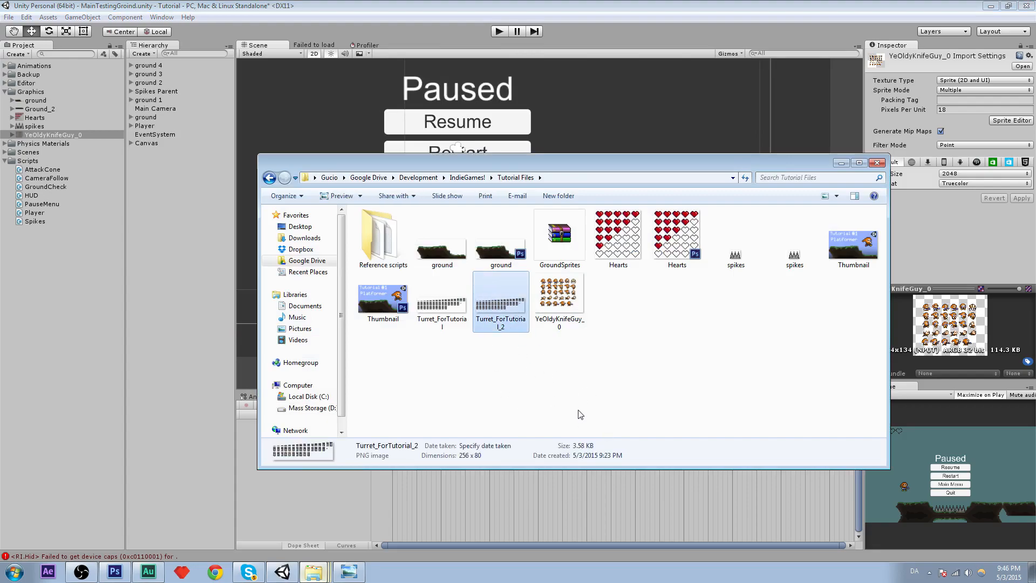
{"action": "mouse_move", "coordinate": [510, 347]}
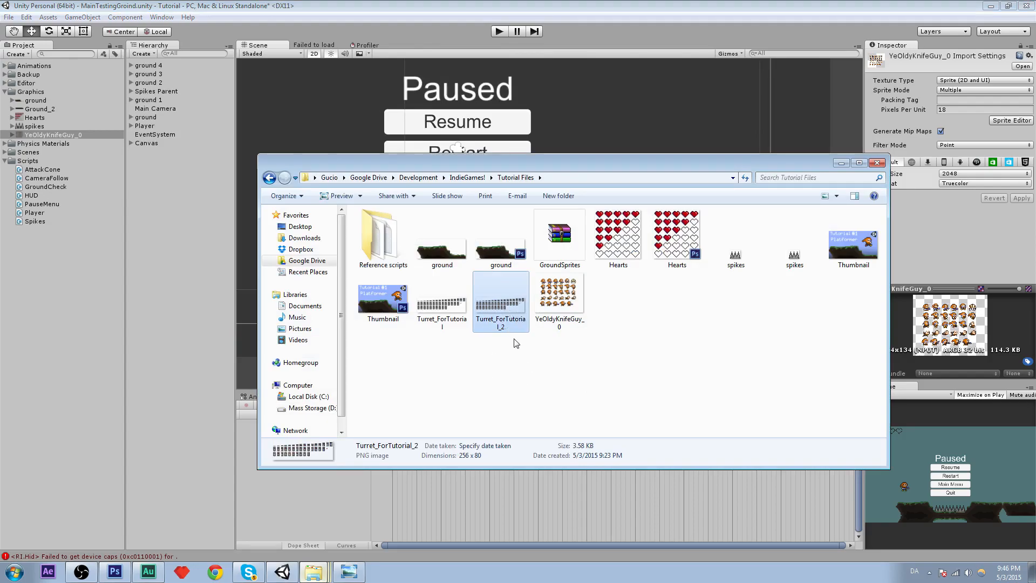
{"action": "left_click", "coordinate": [877, 163]}
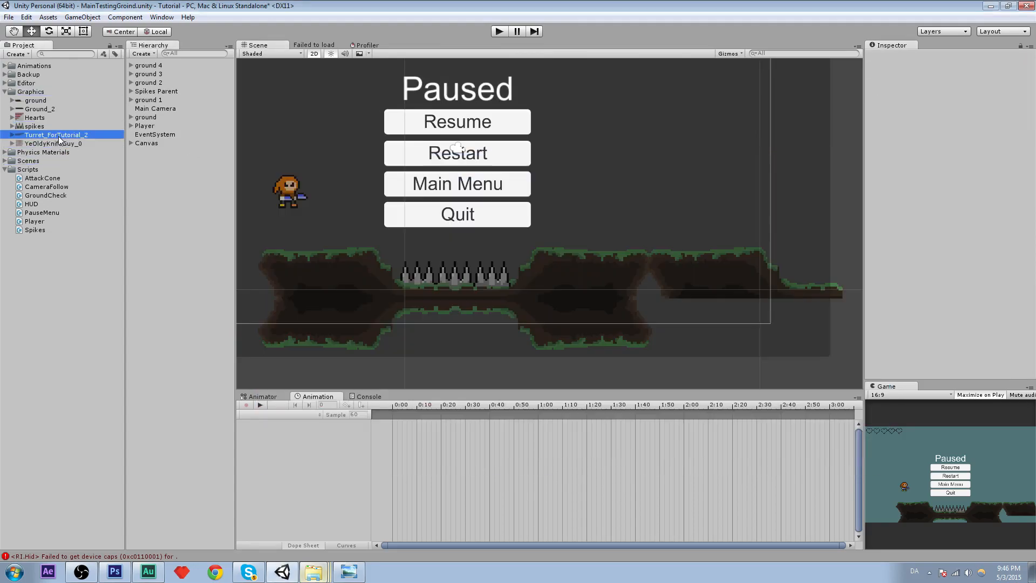
- Set the turret sheet to Multiple, 18 pixels per unit, Point filter, Truecolor, apply, then open Sprite Editor
{"action": "left_click", "coordinate": [56, 135]}
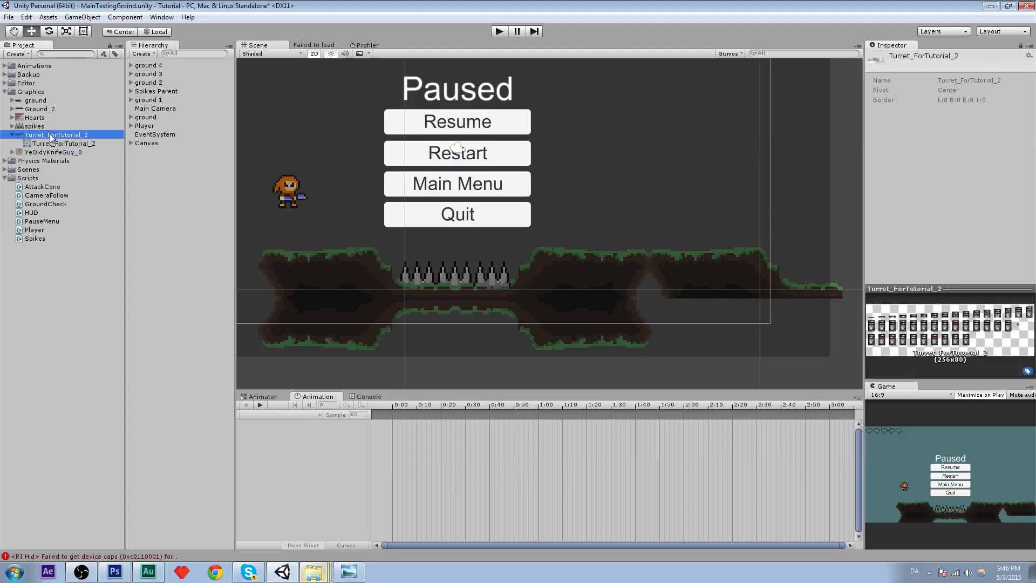
{"action": "left_click", "coordinate": [65, 143]}
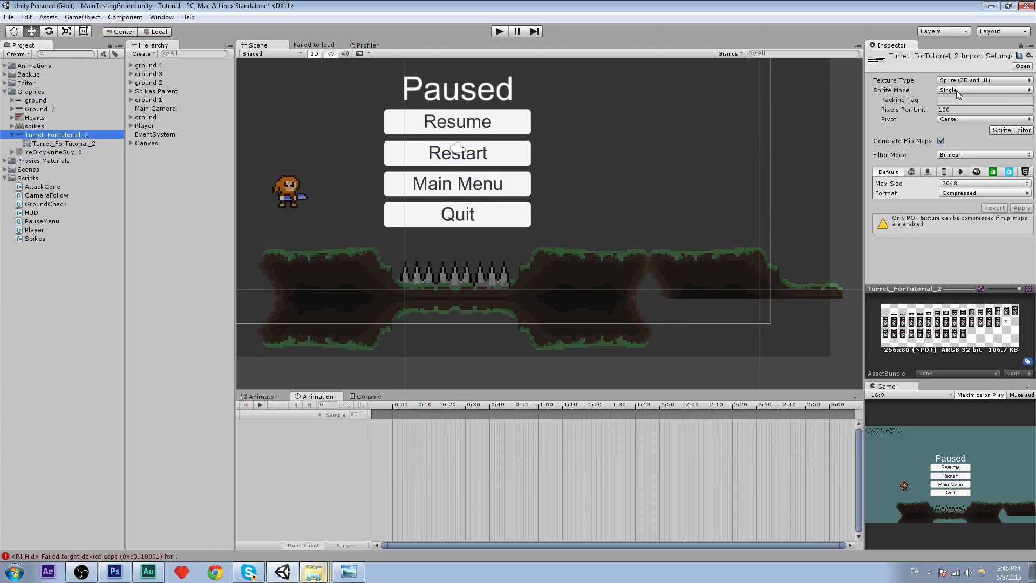
{"action": "left_click", "coordinate": [984, 90]}
{"action": "type", "text": "16"}
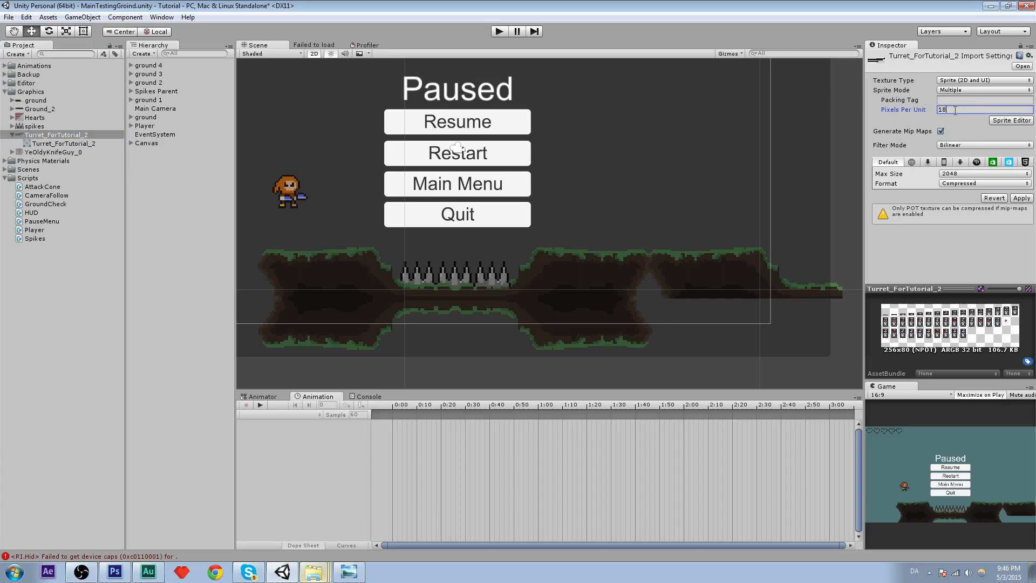
{"action": "left_click", "coordinate": [980, 145]}
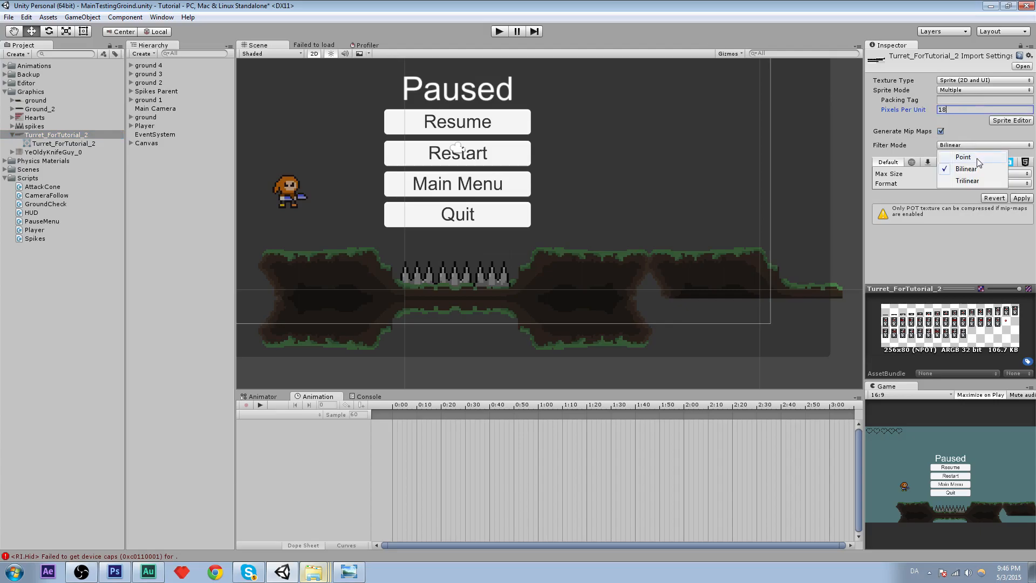
{"action": "left_click", "coordinate": [963, 156]}
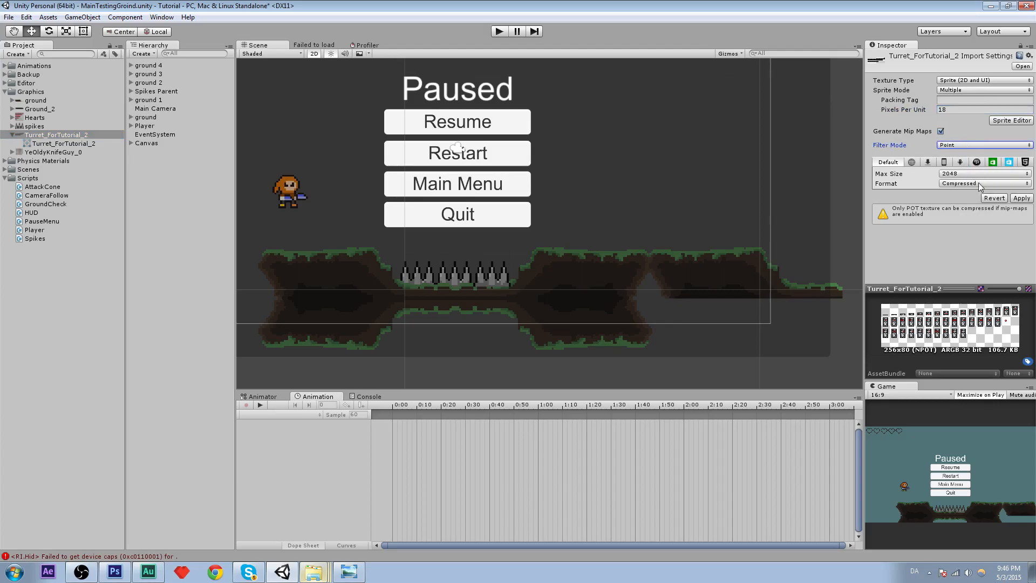
{"action": "left_click", "coordinate": [983, 183]}
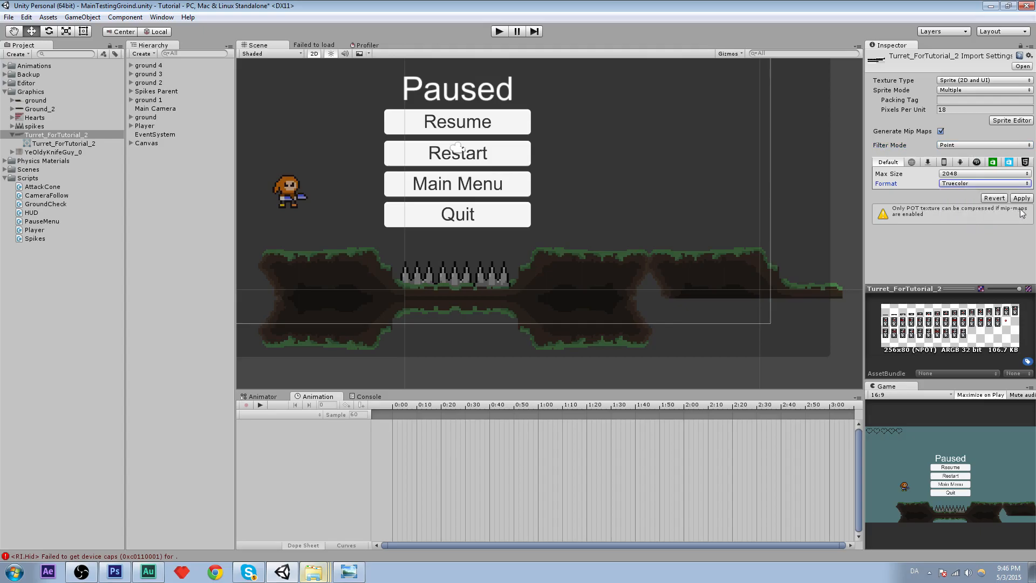
{"action": "left_click", "coordinate": [1020, 197]}
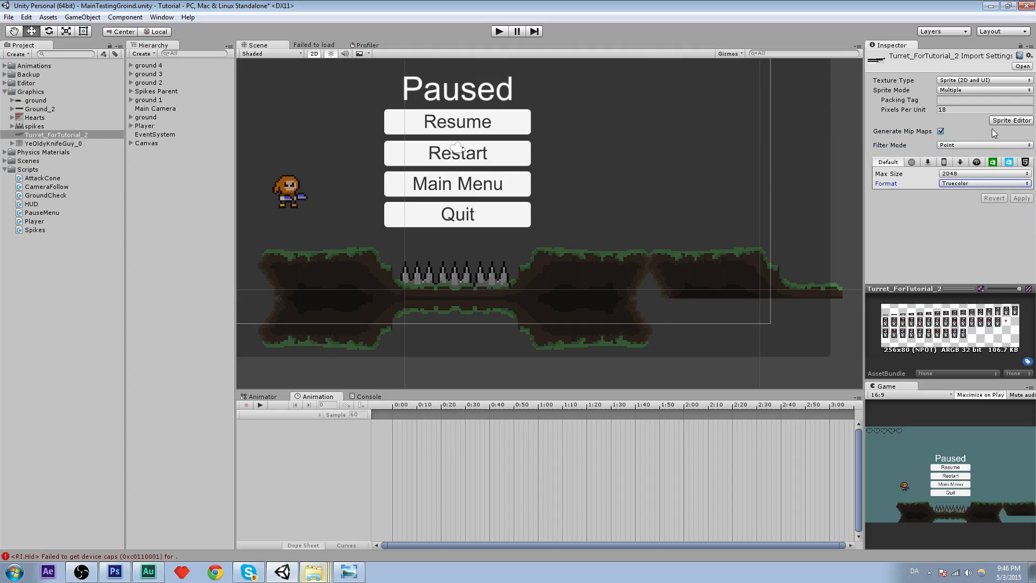
{"action": "left_click", "coordinate": [1009, 120]}
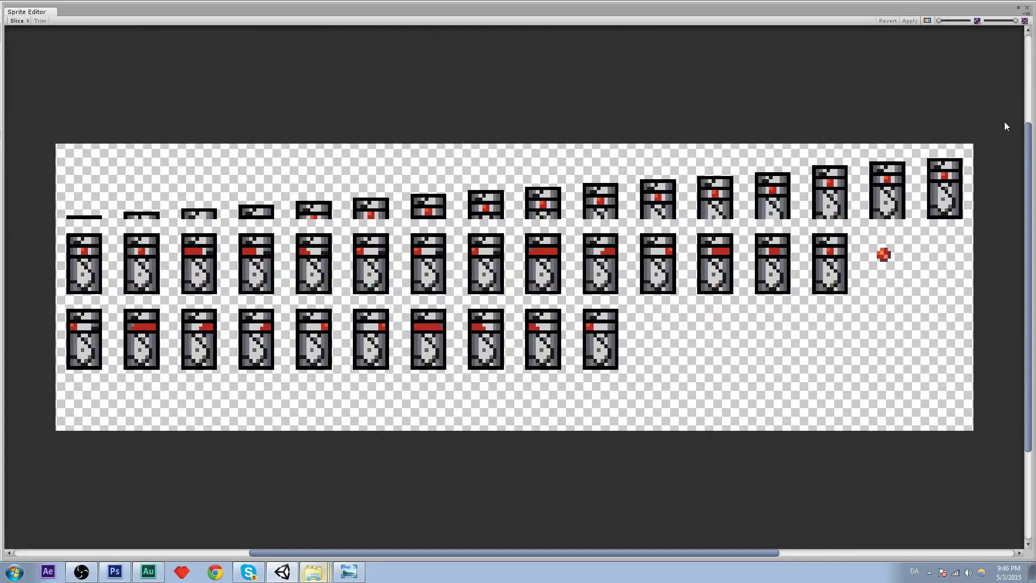
- Grid-slice the turret sheet into 16x20 cells with offset 0,1 and padding 0,1
{"action": "left_click", "coordinate": [18, 21]}
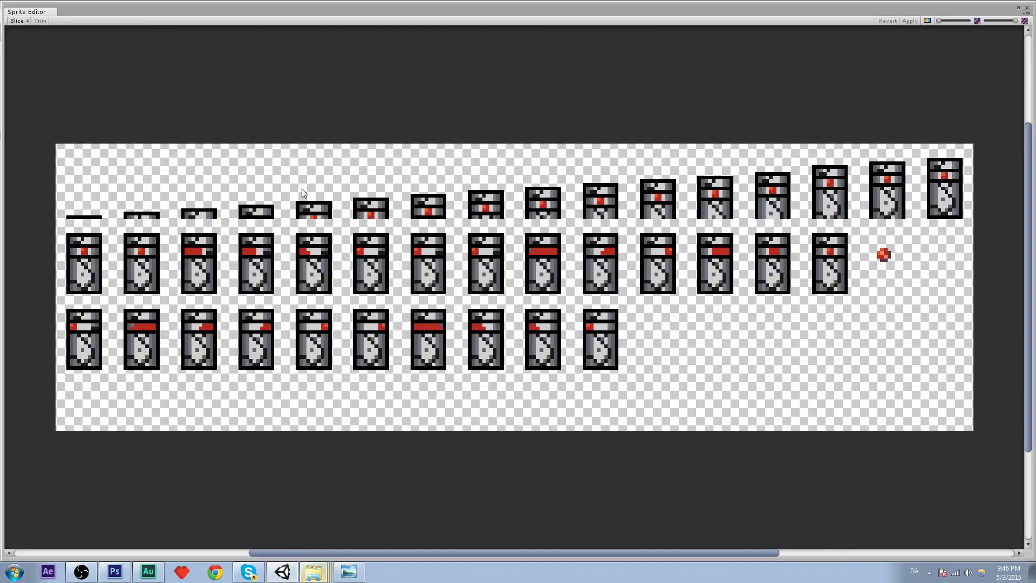
{"action": "left_click", "coordinate": [82, 180]}
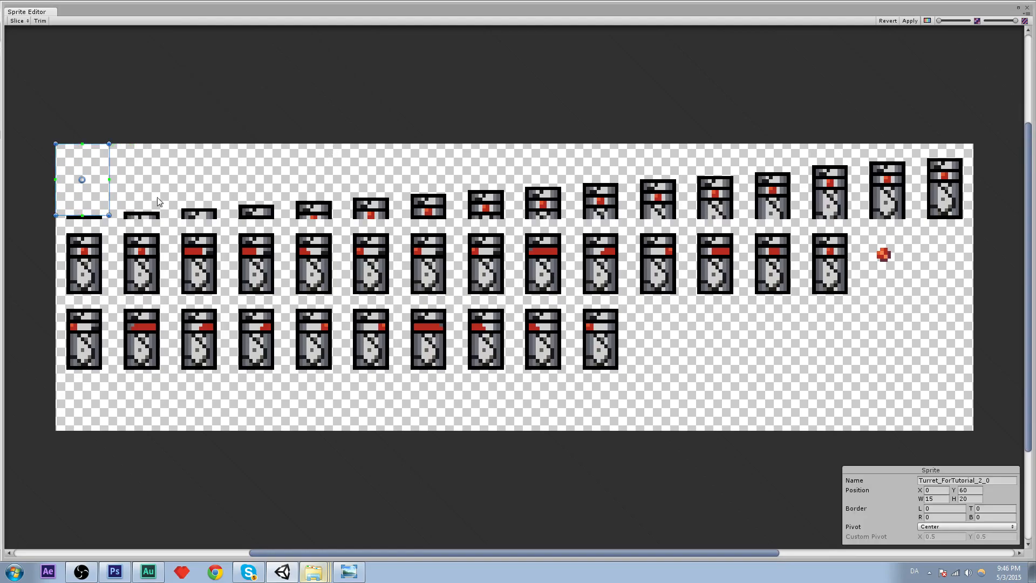
{"action": "mouse_move", "coordinate": [90, 192]}
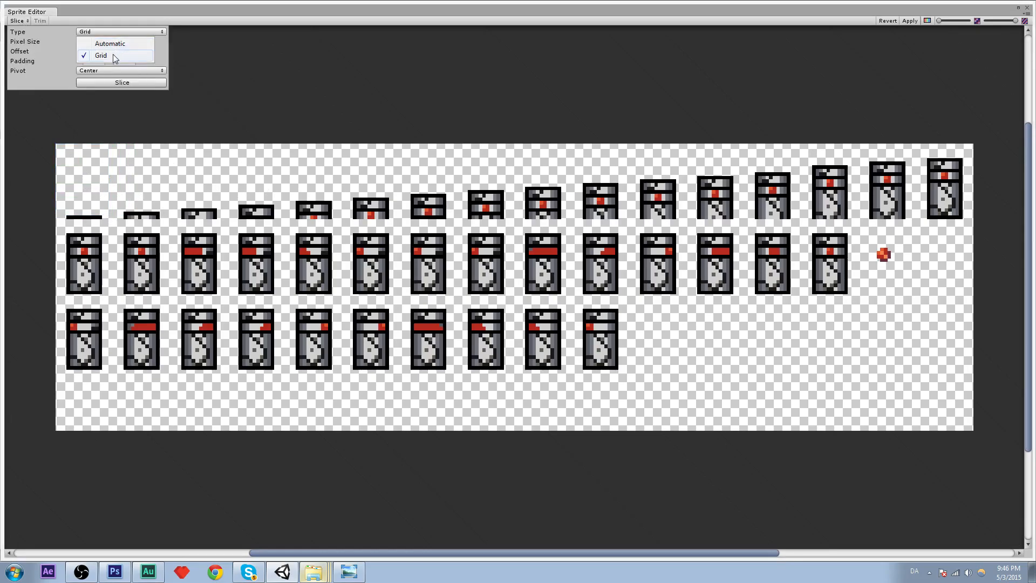
{"action": "left_click", "coordinate": [100, 55]}
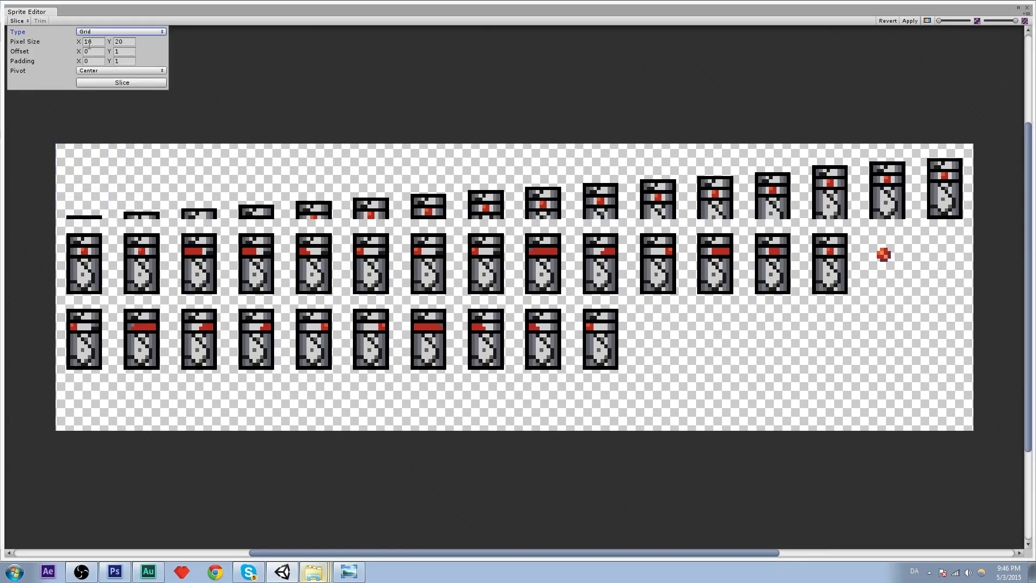
{"action": "left_click", "coordinate": [92, 41]}
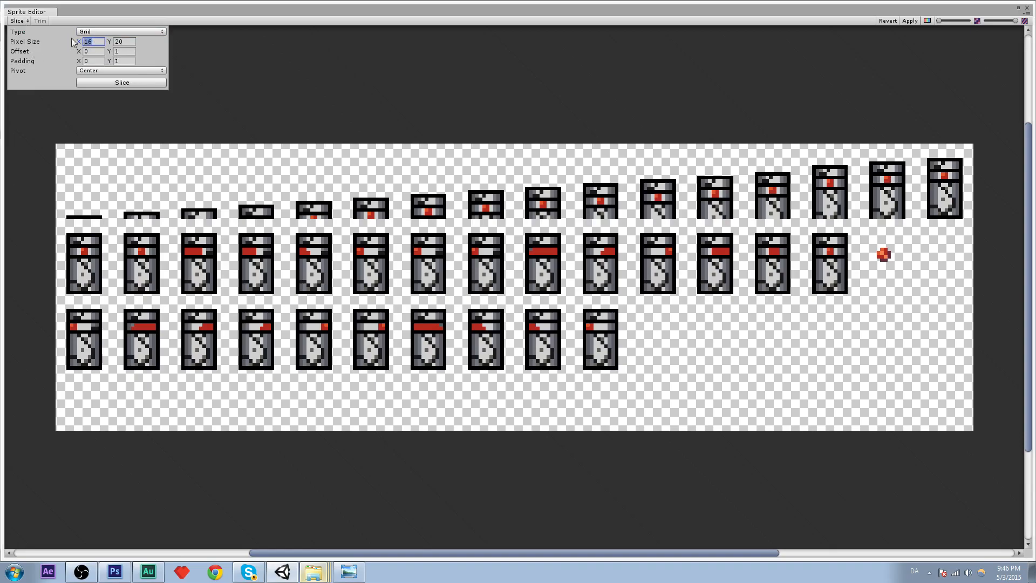
{"action": "left_click", "coordinate": [123, 41]}
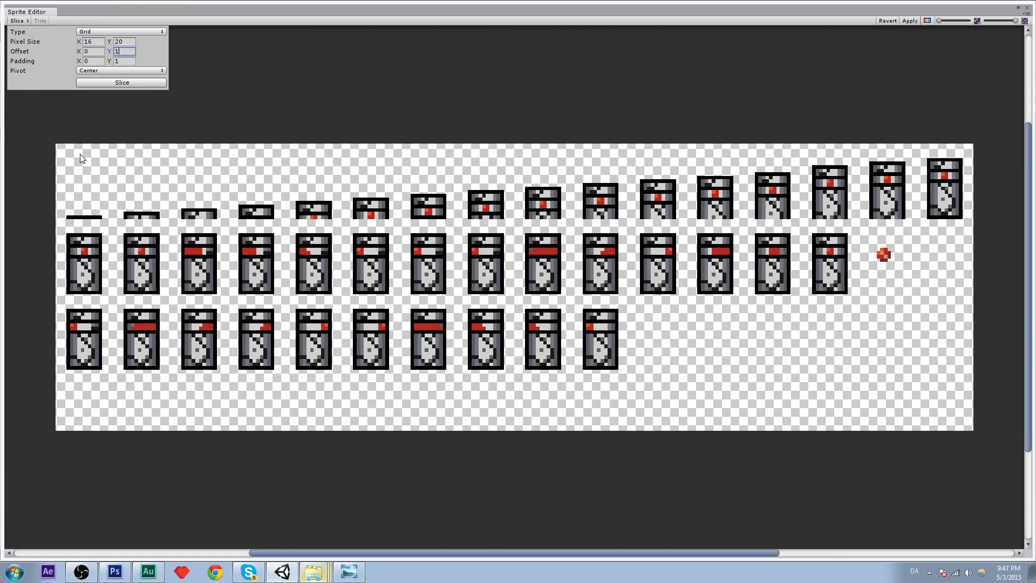
{"action": "mouse_move", "coordinate": [131, 71]}
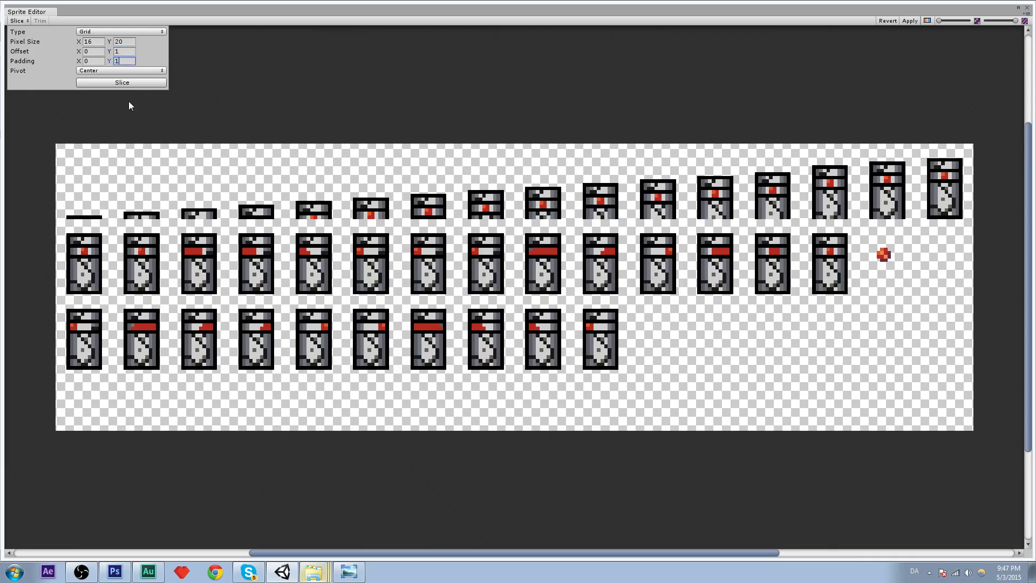
{"action": "left_click", "coordinate": [121, 82]}
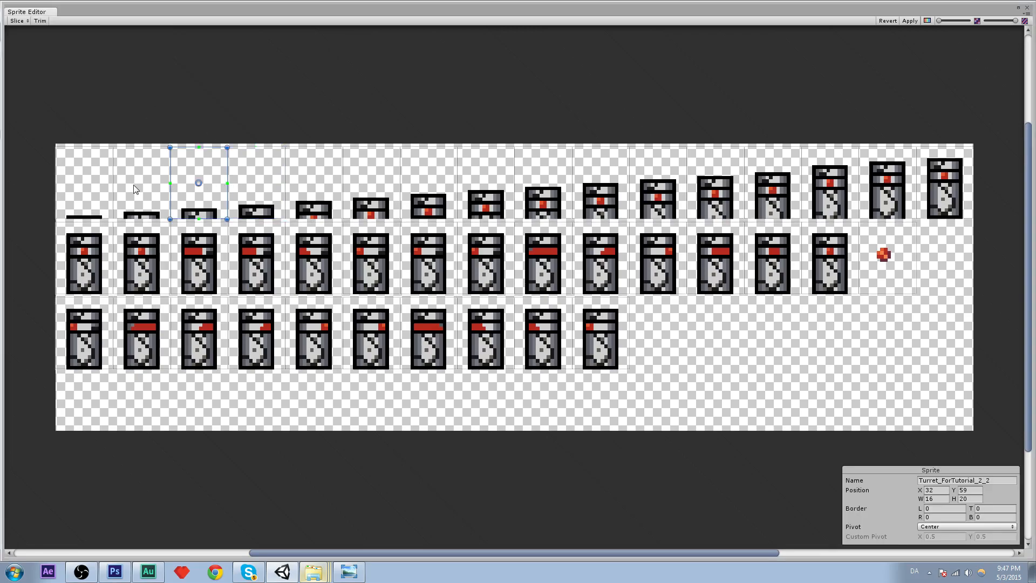
- Trim the red bullet sprite's bounds to 4x4, rename it Bullet, and apply the slicing
{"action": "left_click", "coordinate": [84, 183]}
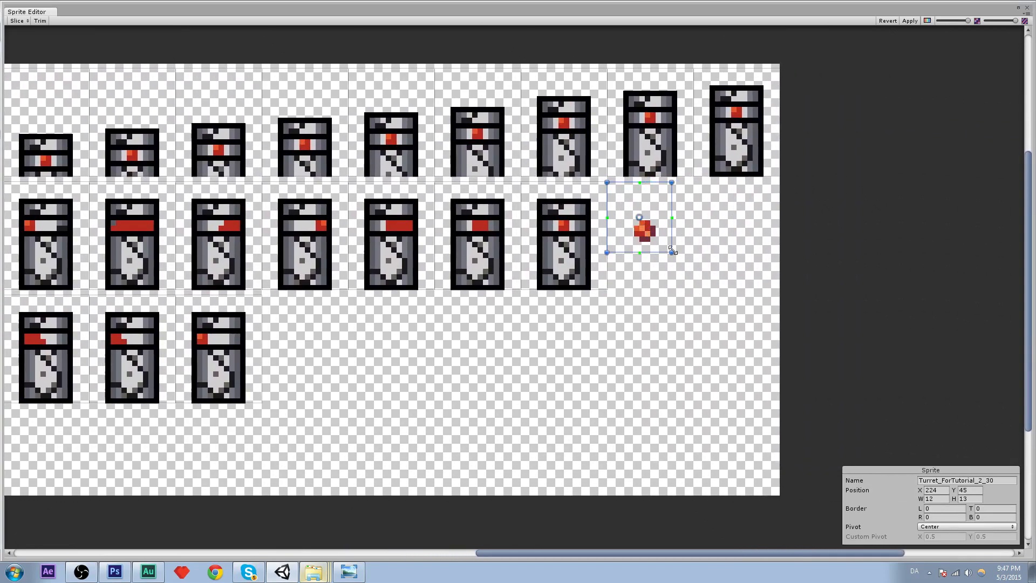
{"action": "left_click_drag", "start_coordinate": [672, 251], "coordinate": [675, 262]}
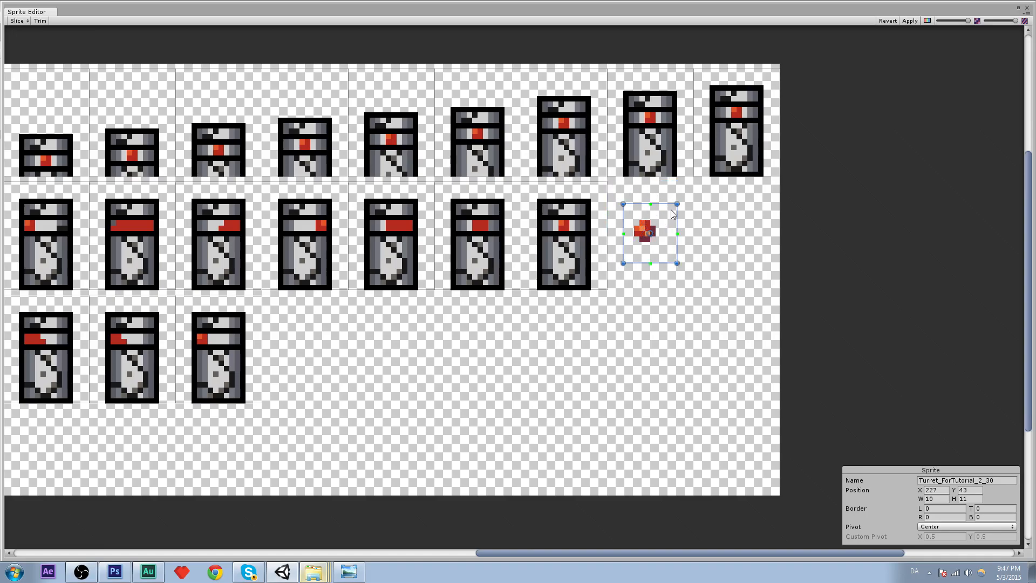
{"action": "left_click_drag", "start_coordinate": [675, 262], "coordinate": [654, 241]}
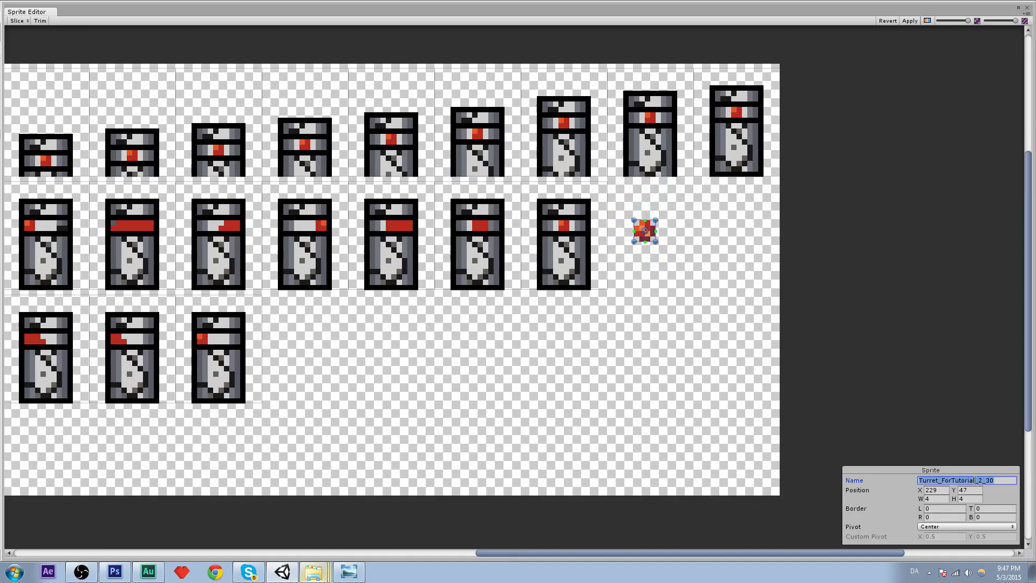
{"action": "type", "text": "Bullet"}
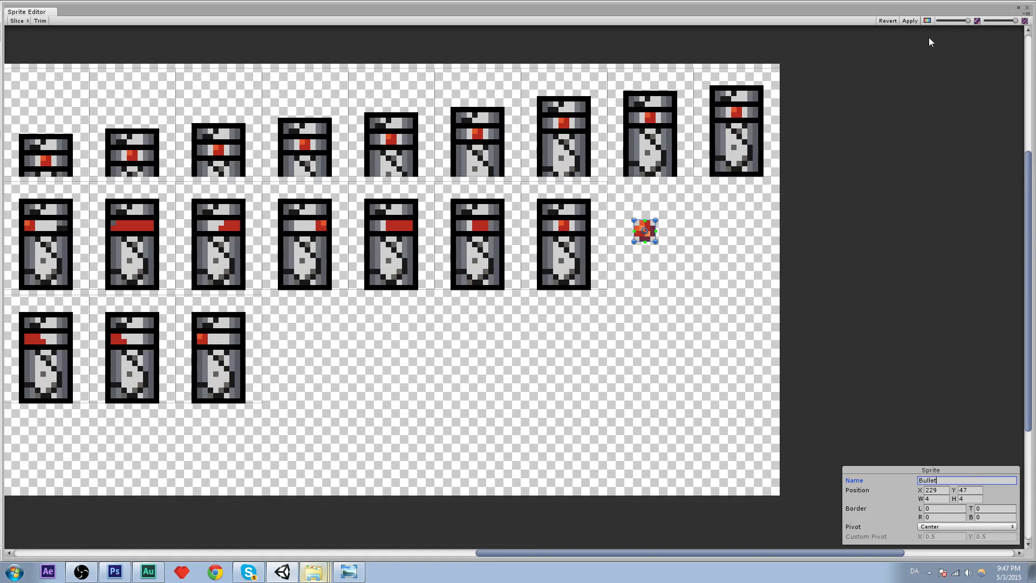
{"action": "left_click", "coordinate": [735, 126]}
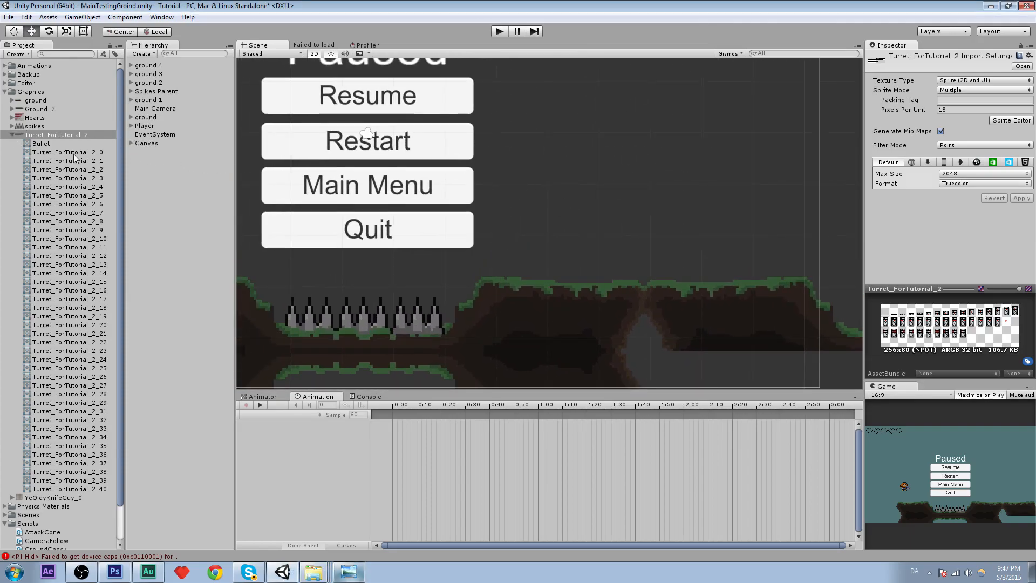
- Place Turret_ForTutorial_2_0 in the scene above the ground with Order in Layer -1
{"action": "left_click", "coordinate": [67, 152]}
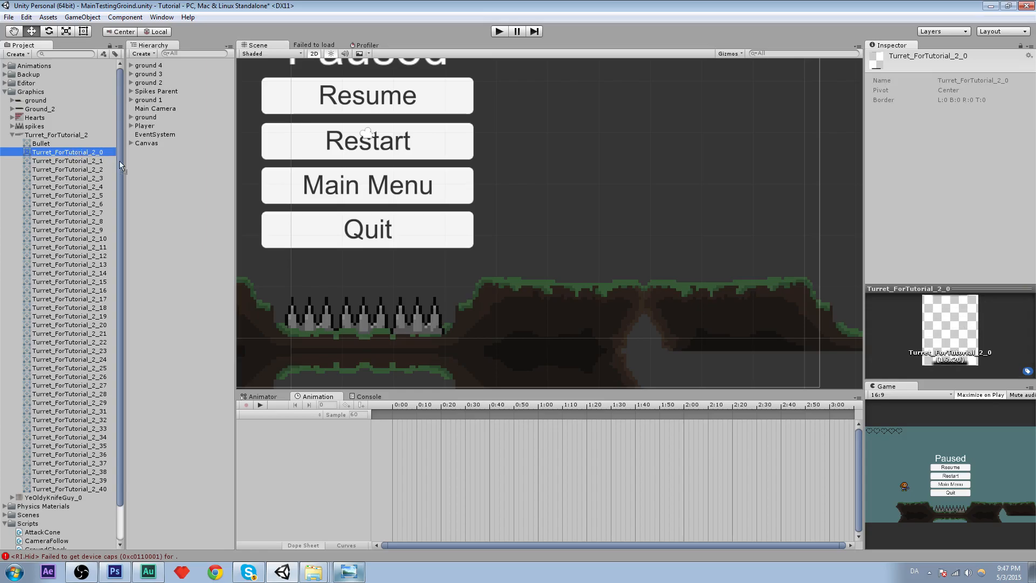
{"action": "left_click", "coordinate": [65, 151]}
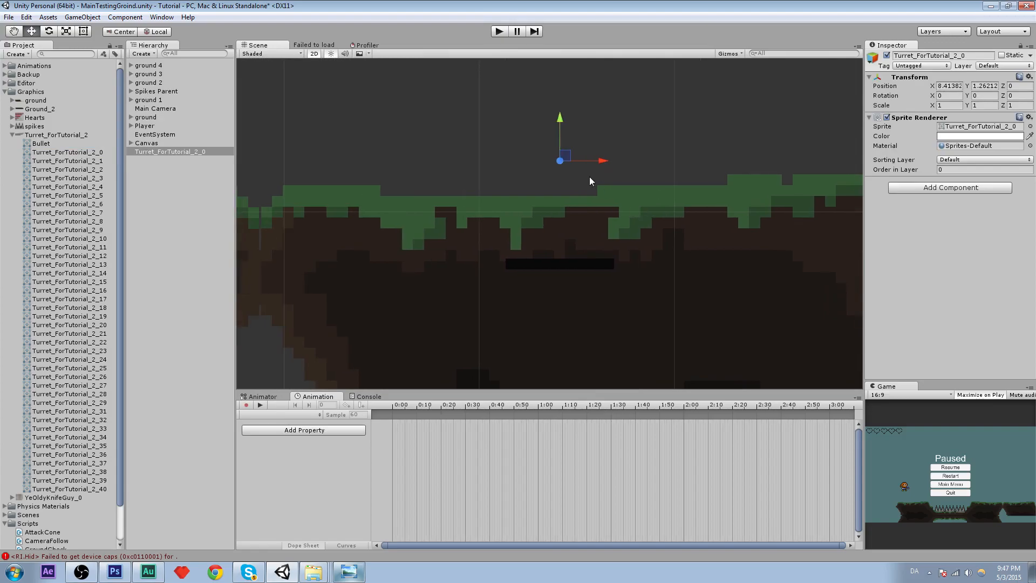
{"action": "left_click_drag", "start_coordinate": [558, 160], "coordinate": [548, 86]}
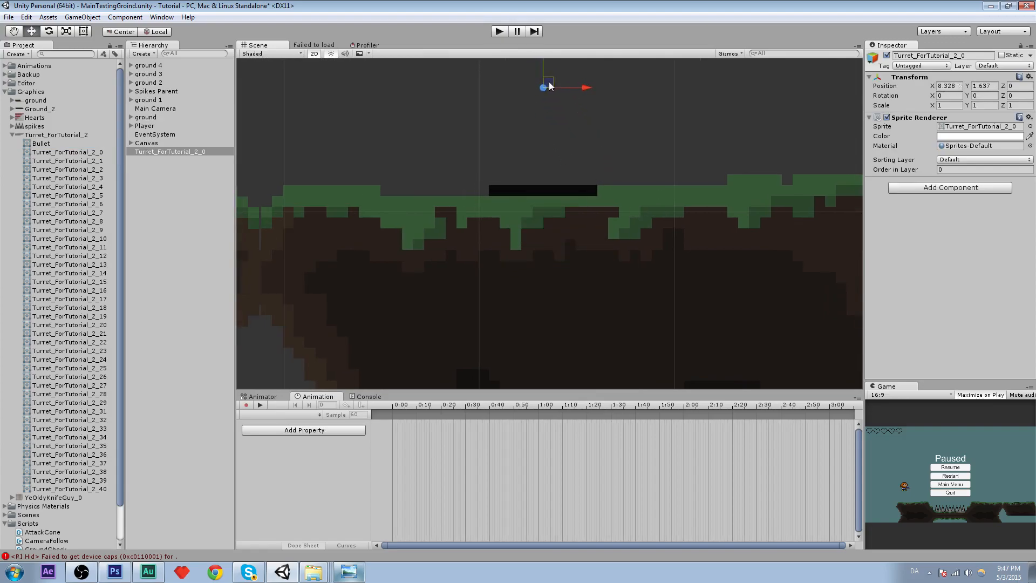
{"action": "left_click_drag", "start_coordinate": [545, 85], "coordinate": [657, 86]}
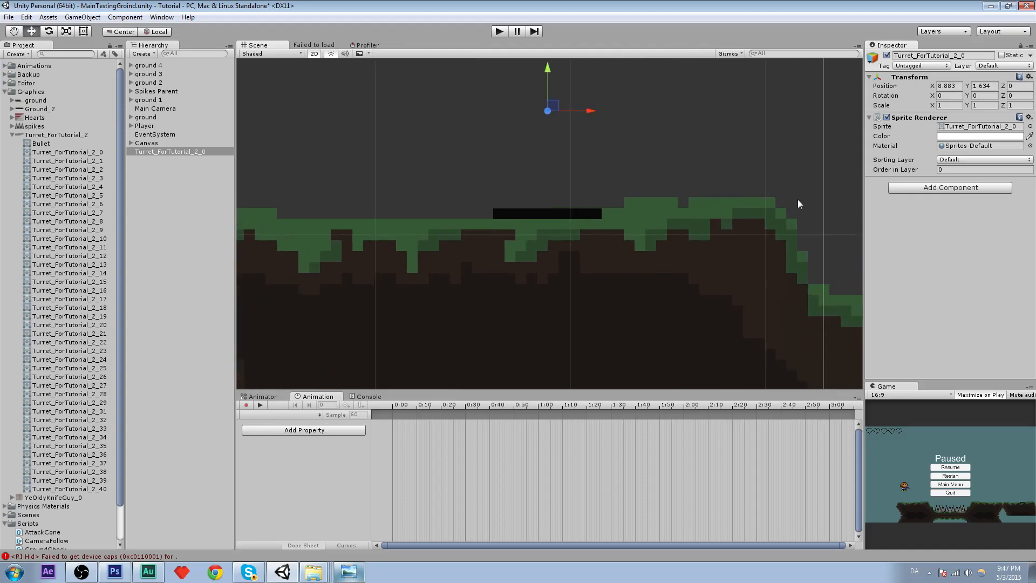
{"action": "left_click", "coordinate": [982, 169]}
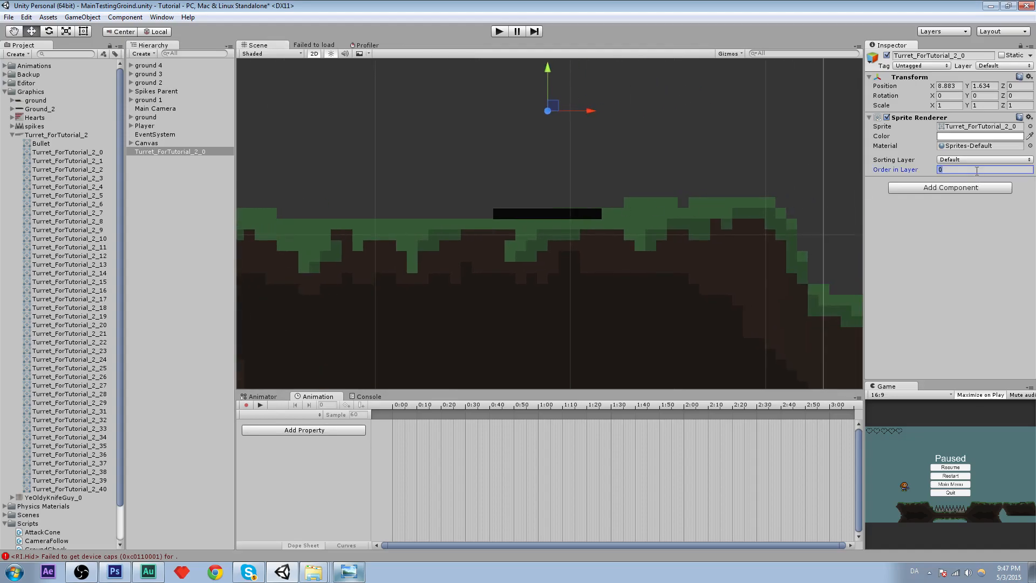
{"action": "type", "text": "-1"}
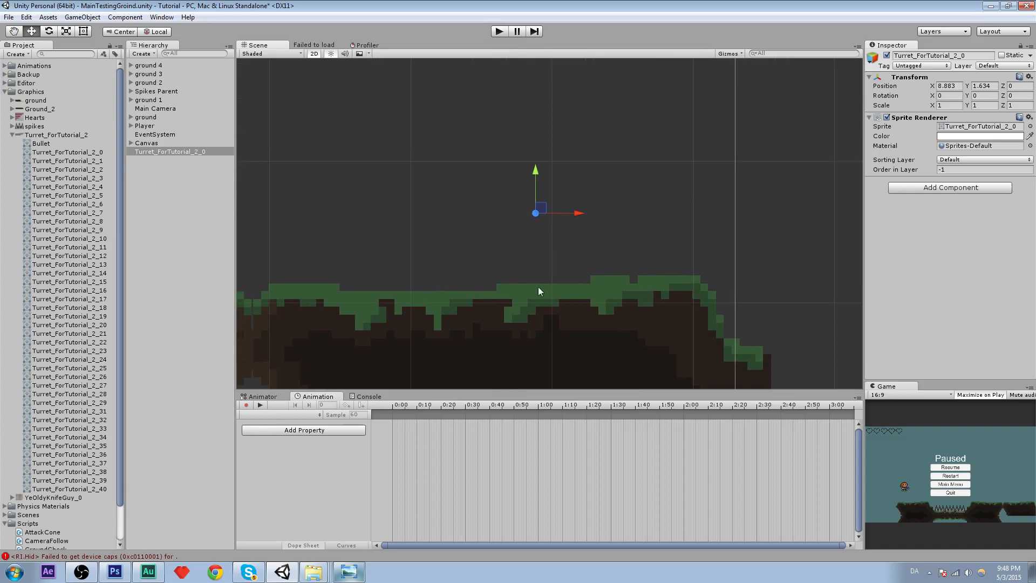
{"action": "mouse_move", "coordinate": [644, 223]}
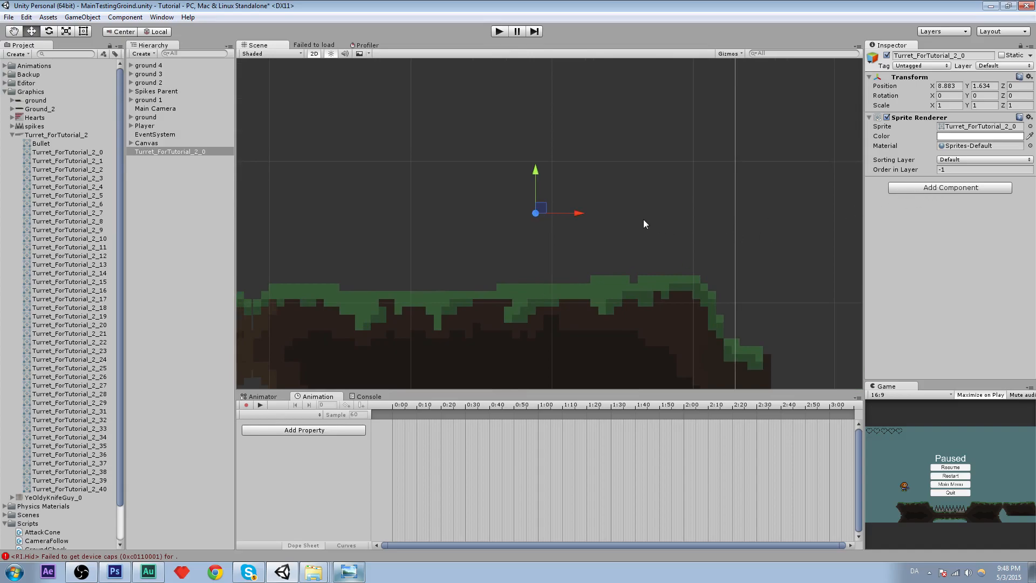
{"action": "mouse_move", "coordinate": [393, 211]}
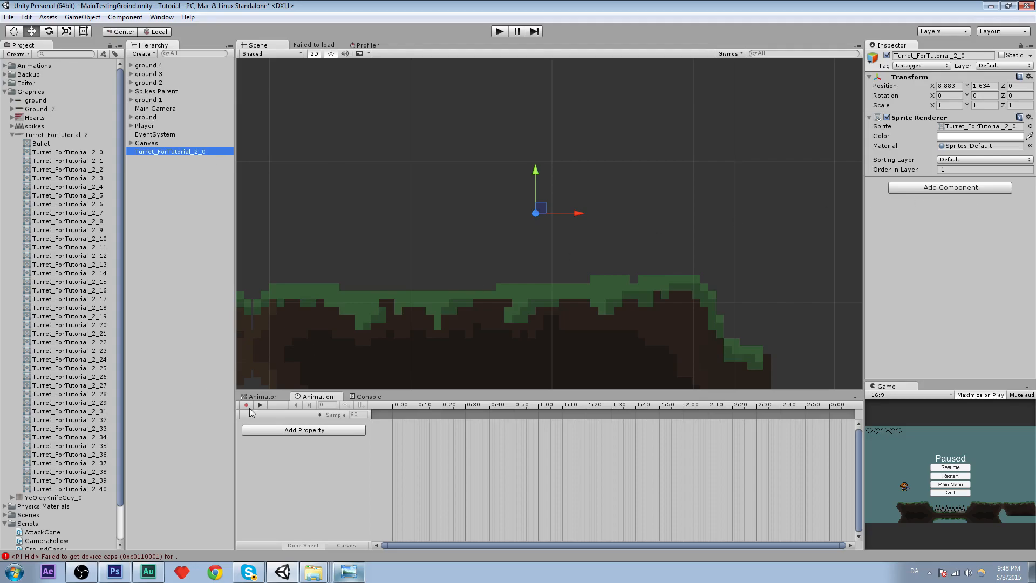
{"action": "mouse_move", "coordinate": [247, 404]}
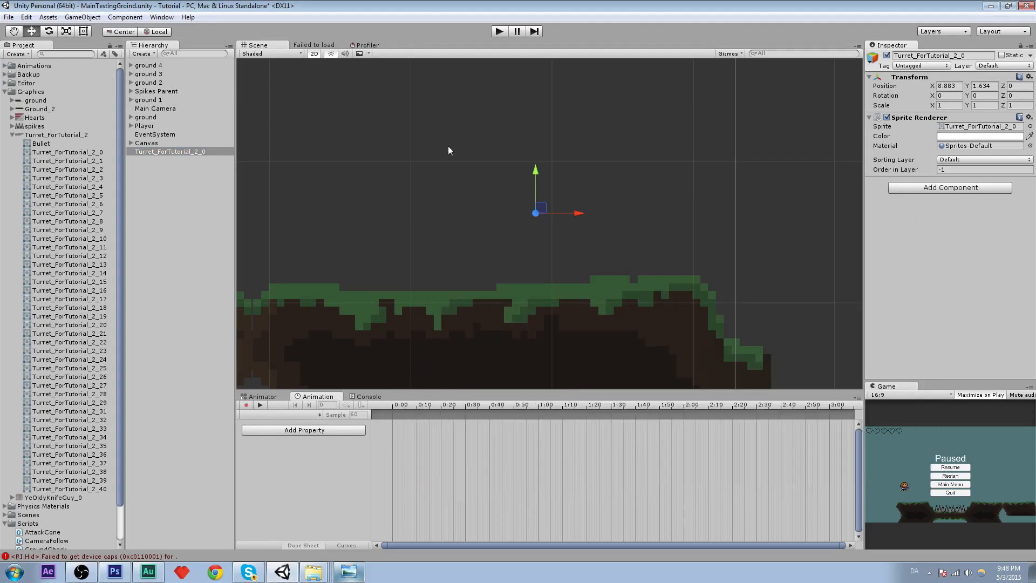
- Save a new Turret_WakeUp clip inside a new Assets/Animations/Turret folder
{"action": "left_click", "coordinate": [161, 17]}
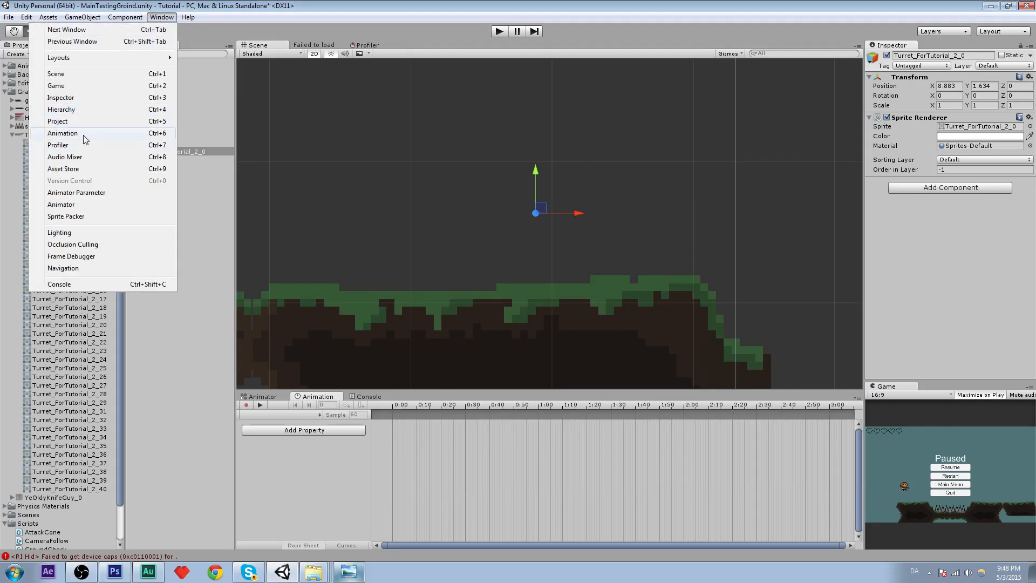
{"action": "left_click", "coordinate": [62, 133]}
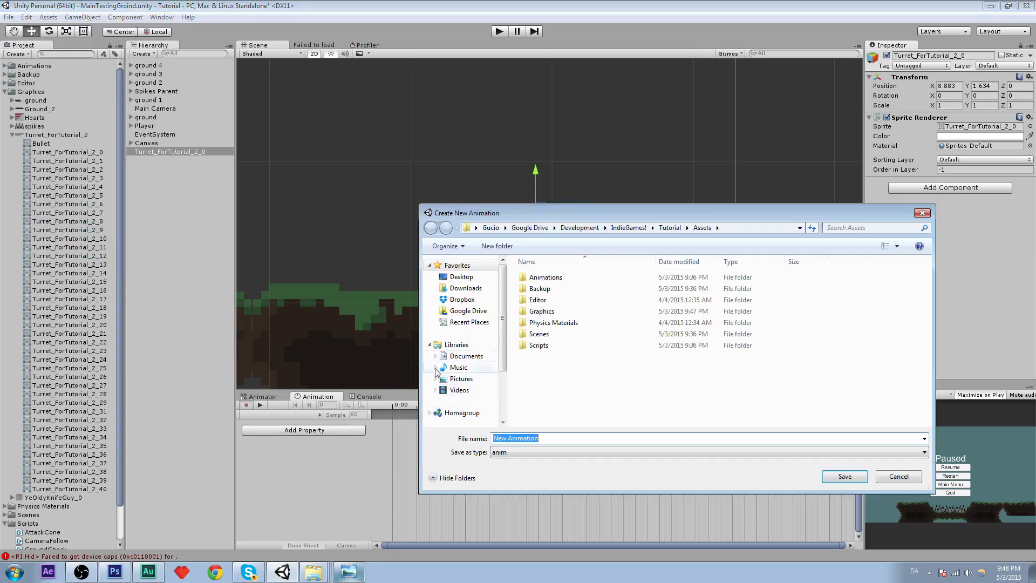
{"action": "double_click", "coordinate": [545, 277]}
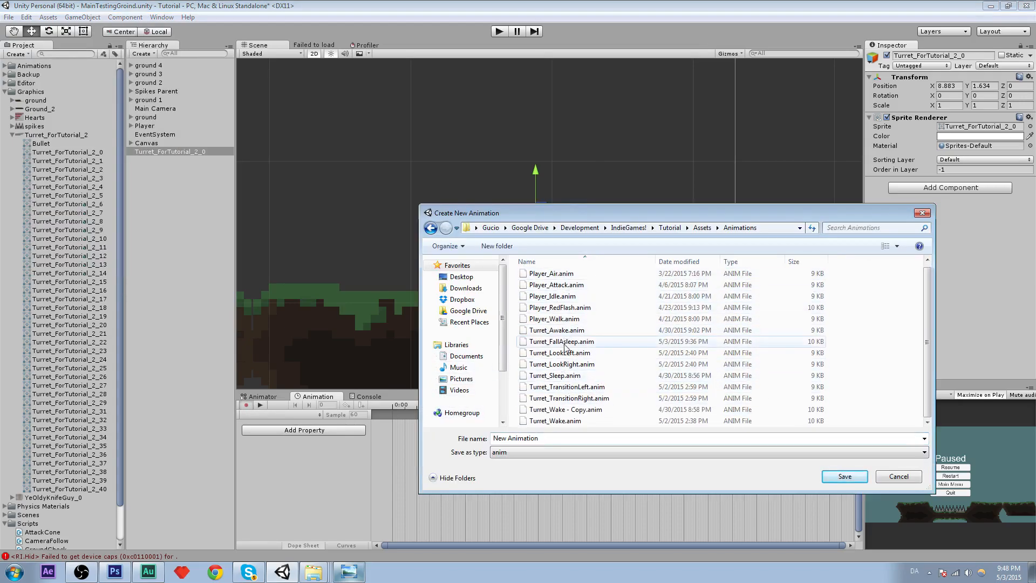
{"action": "left_click", "coordinate": [497, 246]}
{"action": "type", "text": "Turret"}
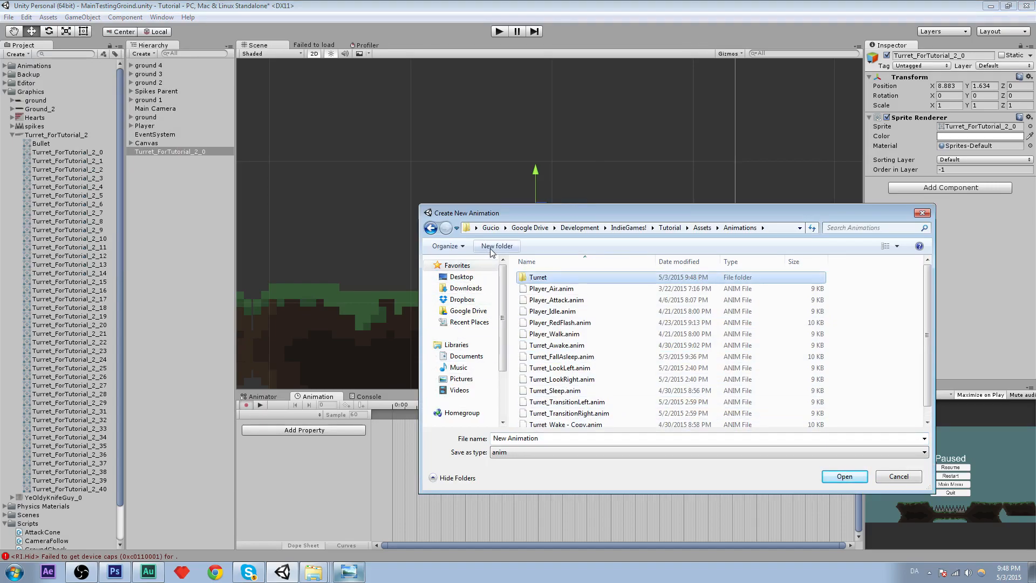
{"action": "double_click", "coordinate": [538, 277]}
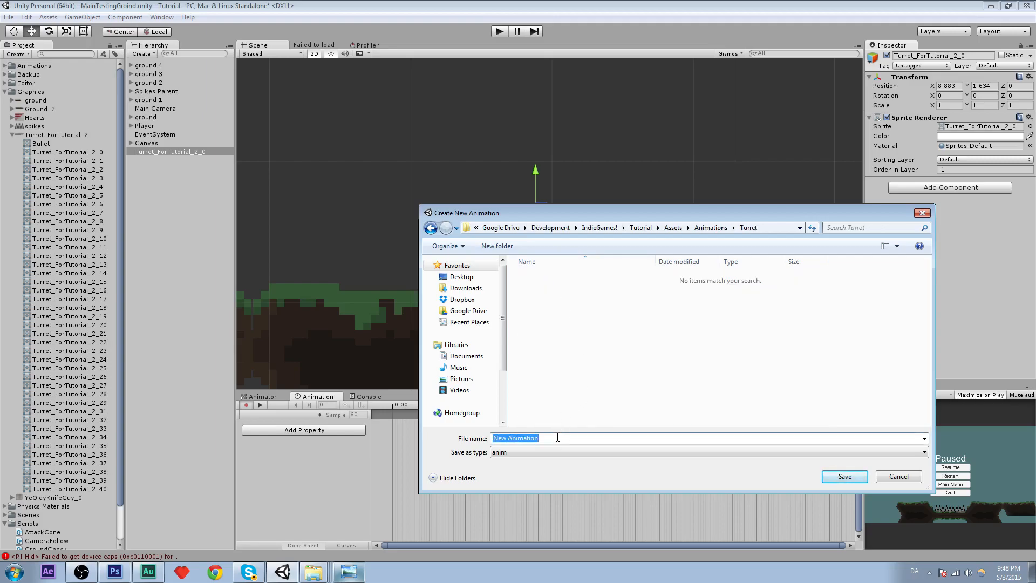
{"action": "type", "text": "Turret_WakeUp"}
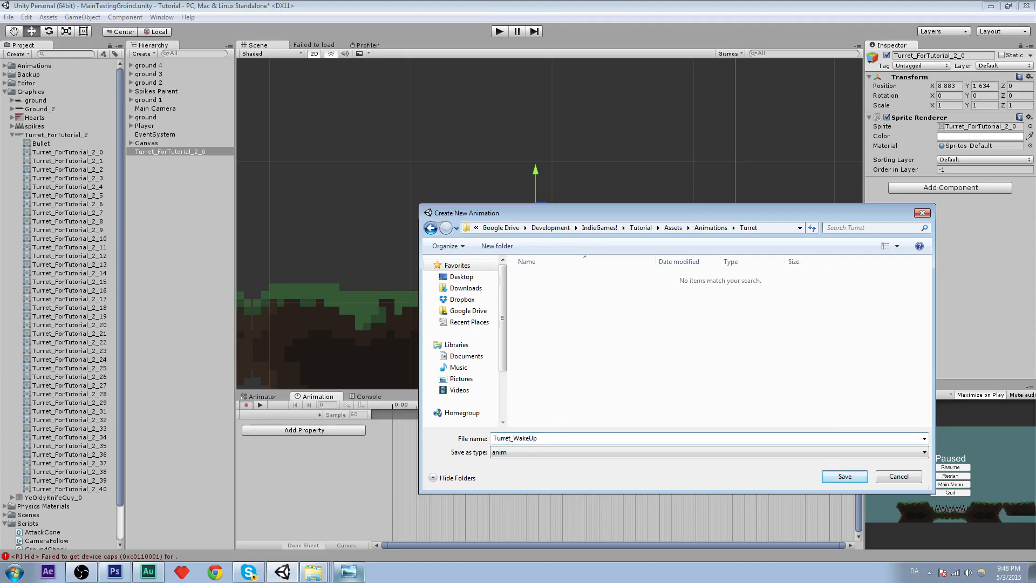
{"action": "left_click", "coordinate": [843, 476]}
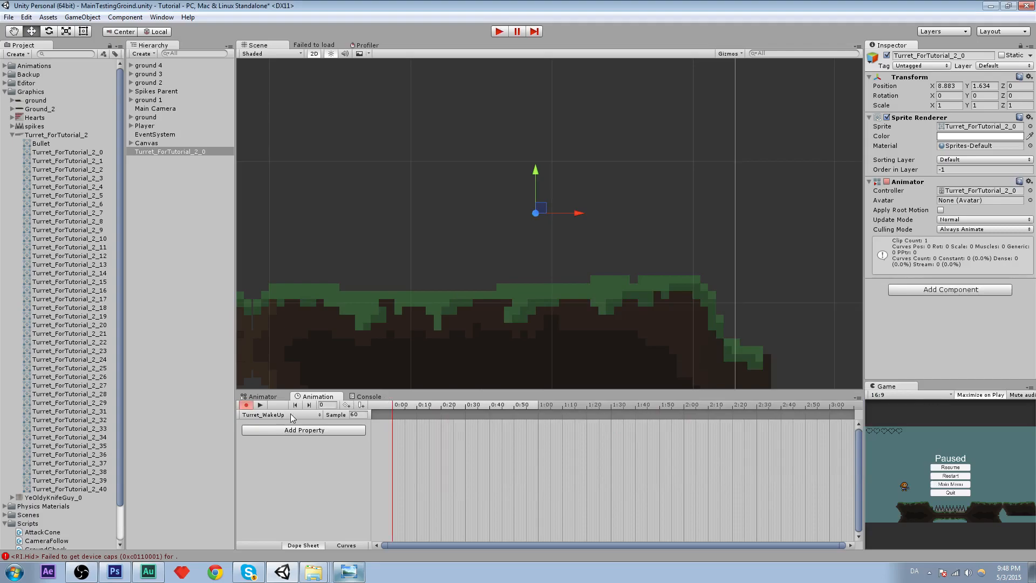
- Preview the turret frames, then select Turret_ForTutorial_2_0 through _29 together
{"action": "left_click", "coordinate": [280, 414]}
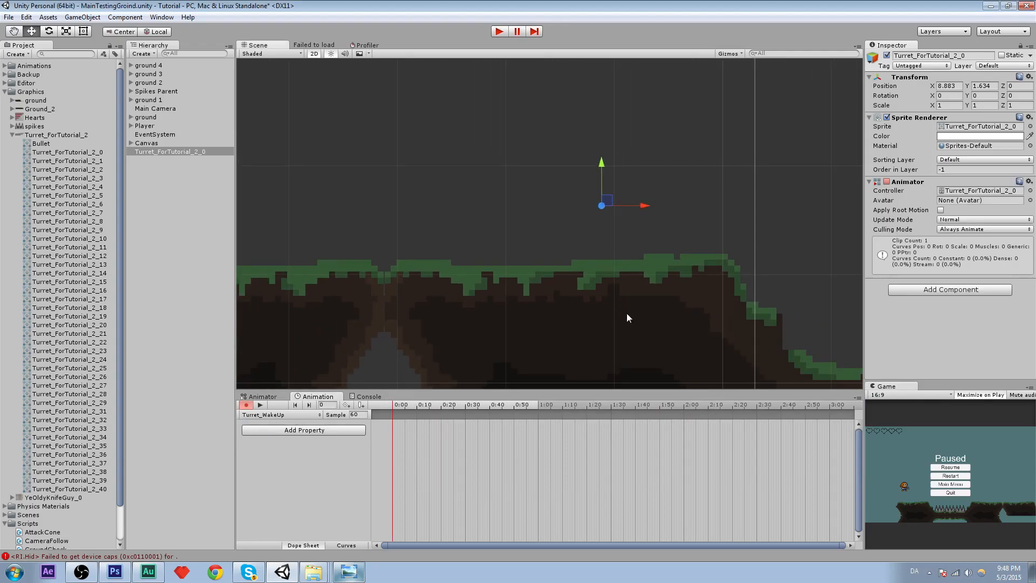
{"action": "left_click", "coordinate": [63, 152]}
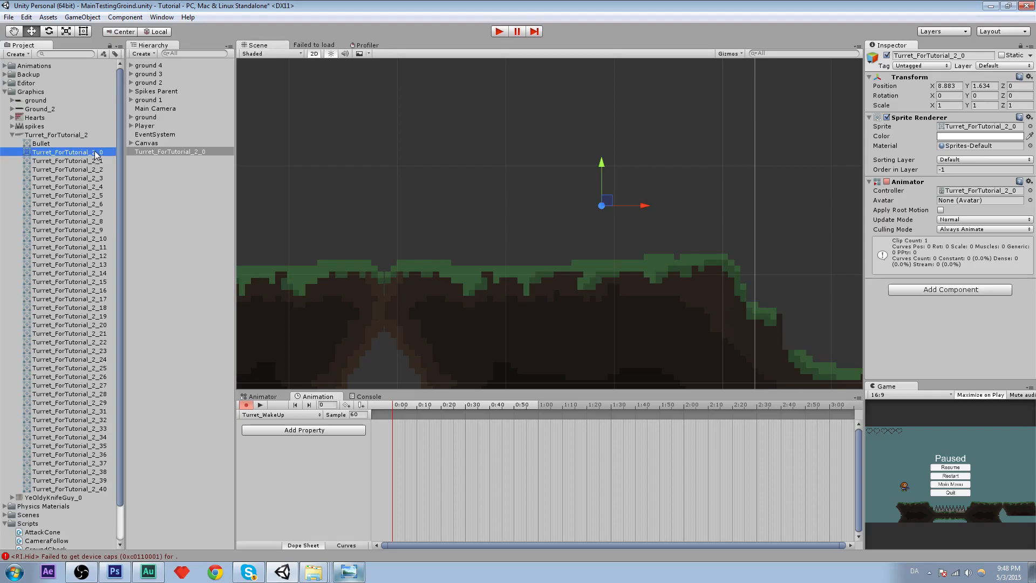
{"action": "left_click", "coordinate": [70, 221]}
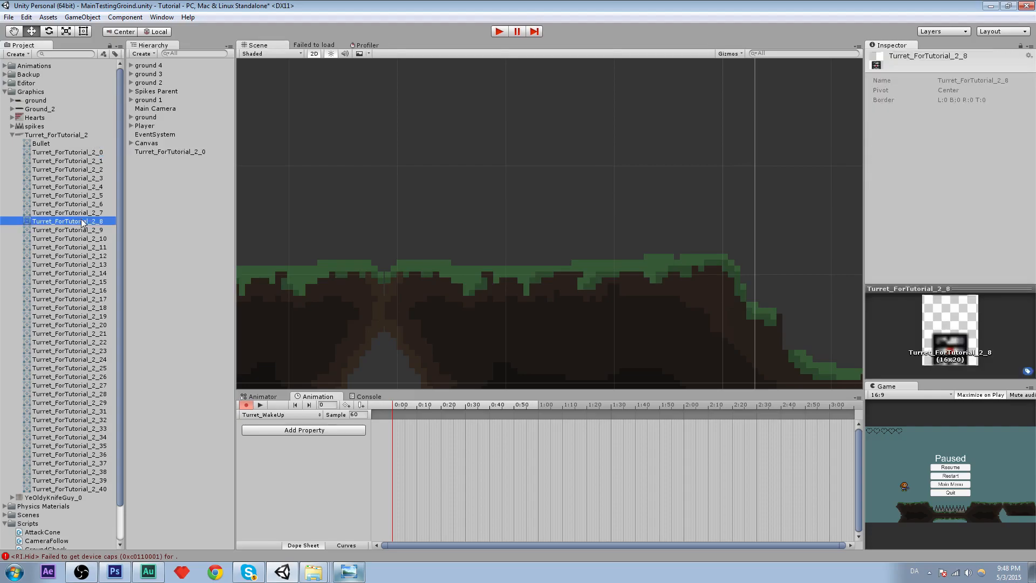
{"action": "left_click", "coordinate": [68, 151]}
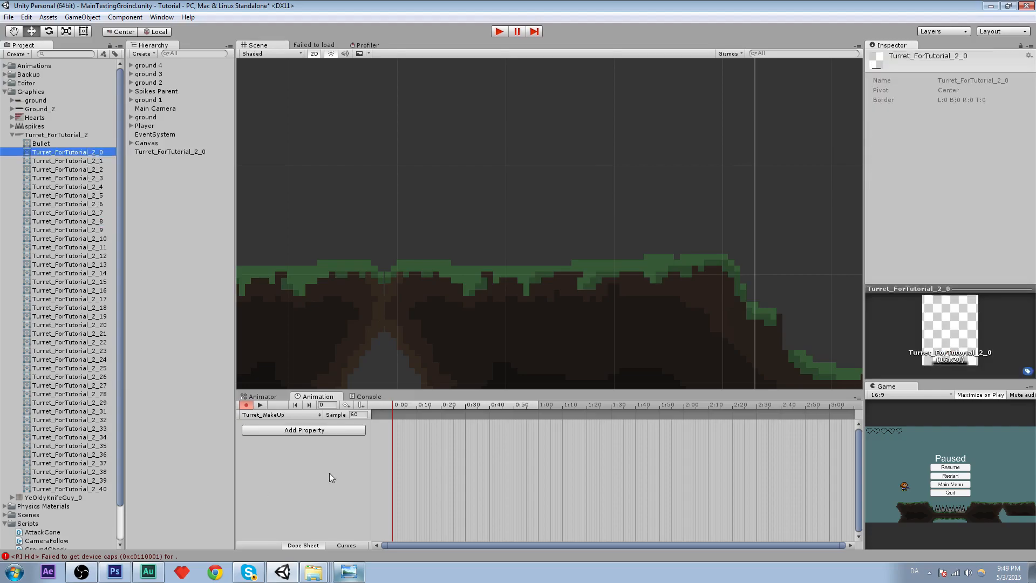
{"action": "left_click", "coordinate": [68, 159]}
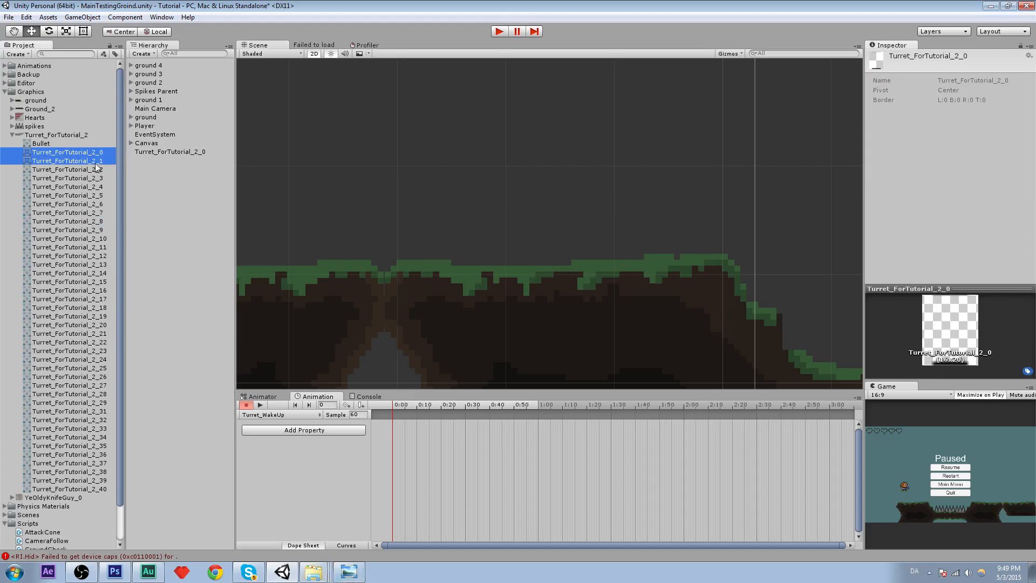
{"action": "left_click", "coordinate": [68, 273]}
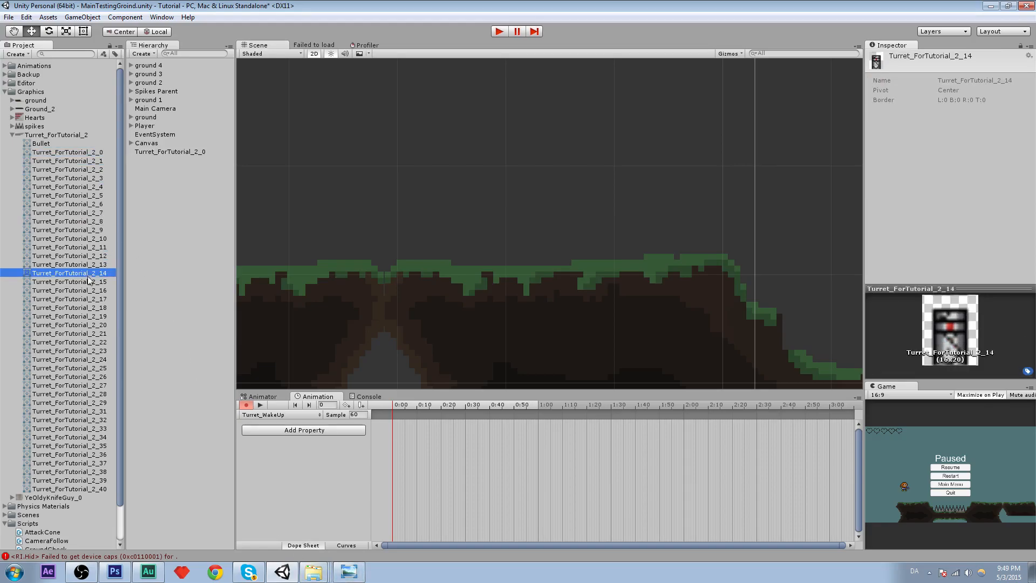
{"action": "left_click", "coordinate": [69, 298]}
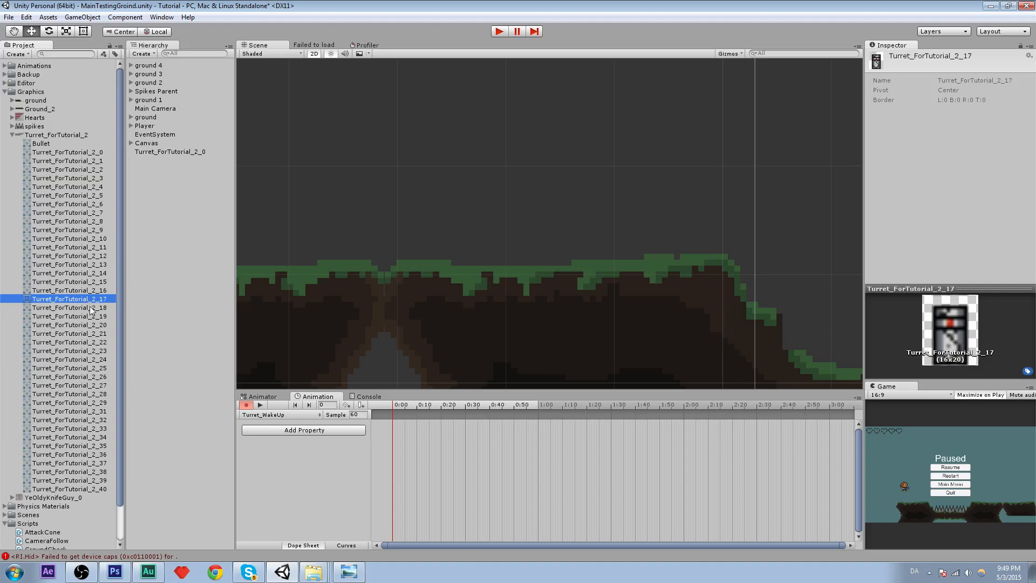
{"action": "left_click", "coordinate": [69, 350]}
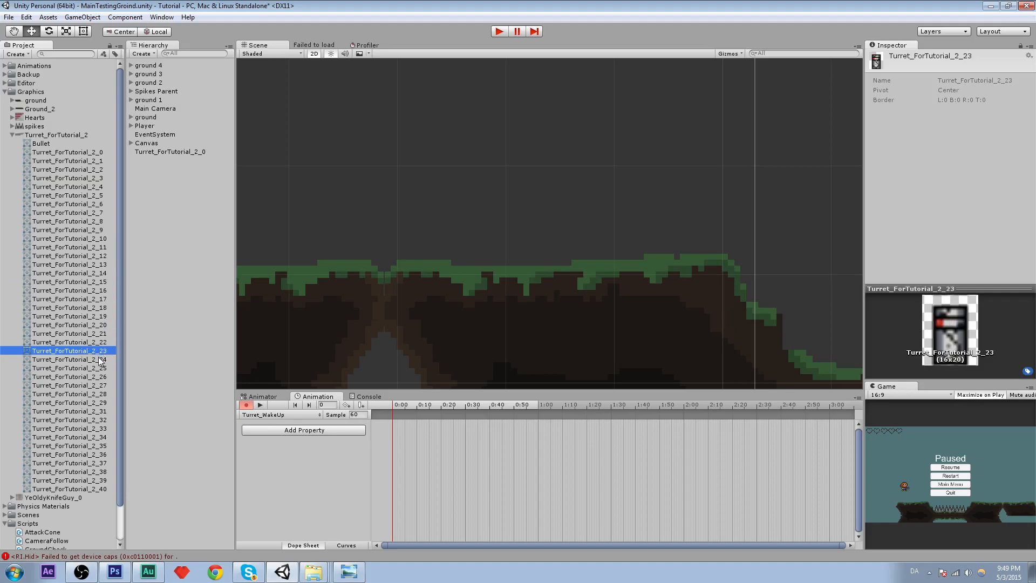
{"action": "left_click", "coordinate": [68, 394]}
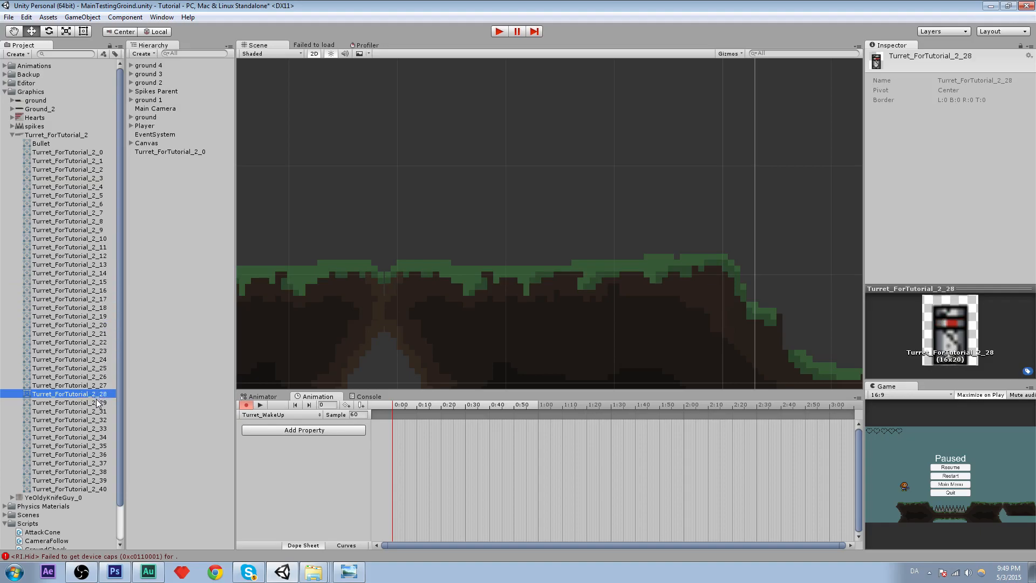
{"action": "left_click", "coordinate": [69, 403]}
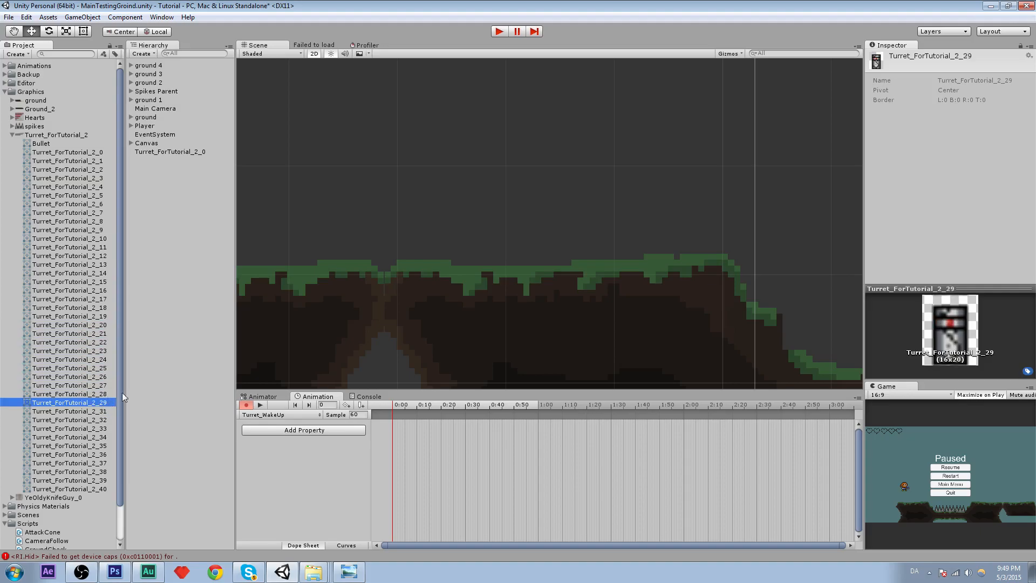
{"action": "left_click", "coordinate": [66, 152]}
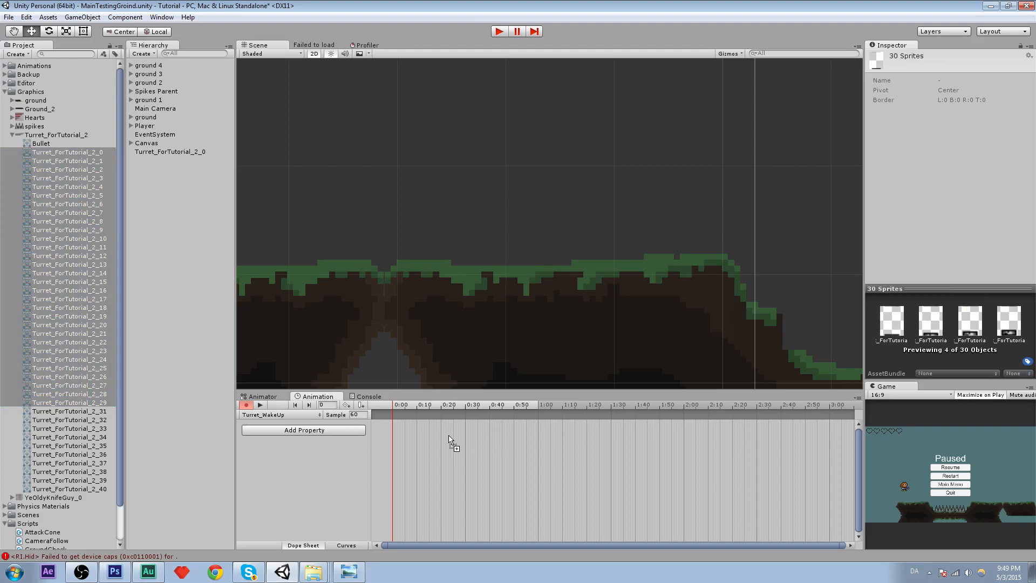
- Drop the thirty frames into Turret_WakeUp and space keyframes into an opening run plus three groups
{"action": "left_click", "coordinate": [247, 404]}
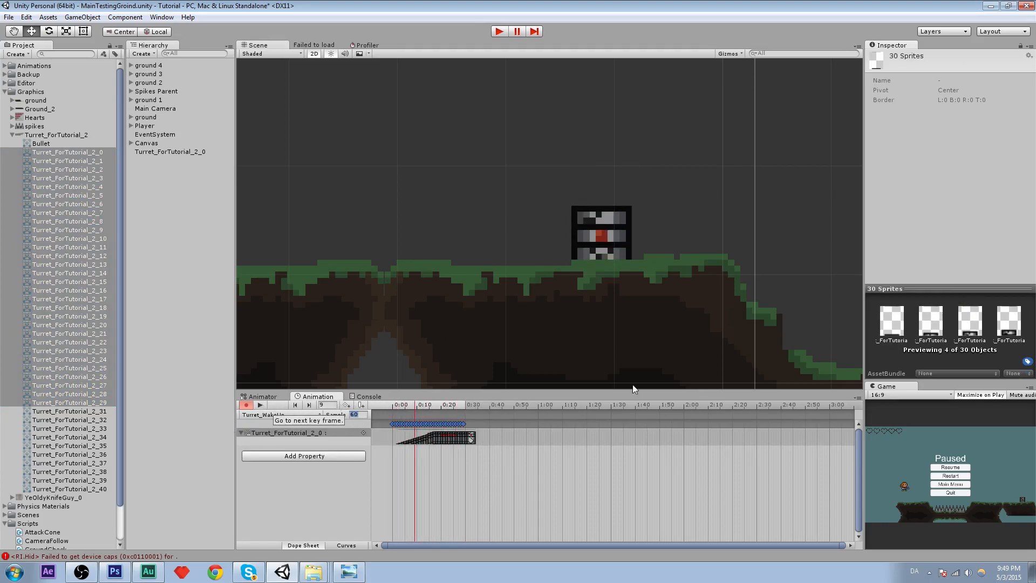
{"action": "left_click", "coordinate": [307, 404]}
{"action": "type", "text": "30"}
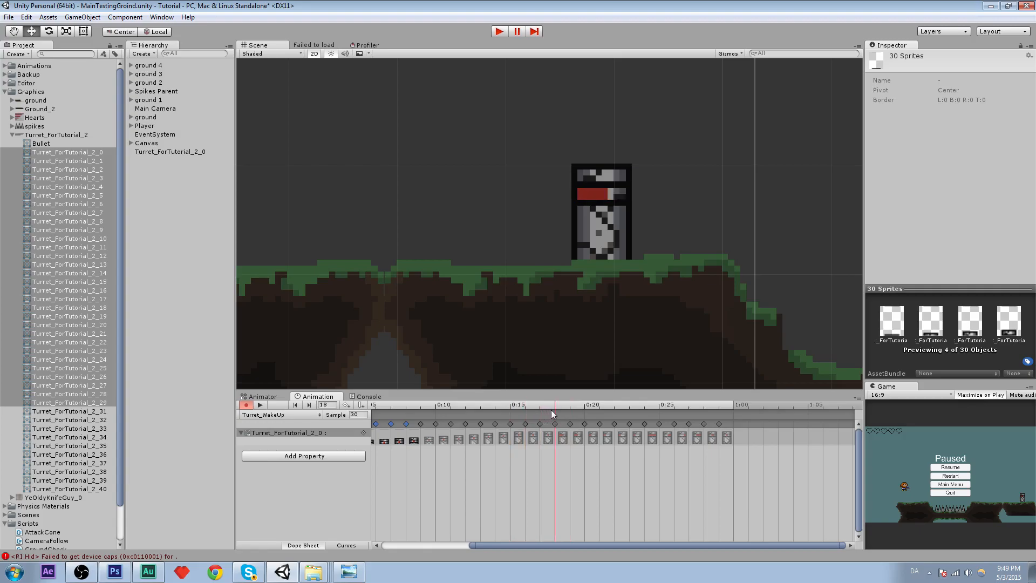
{"action": "left_click", "coordinate": [168, 151]}
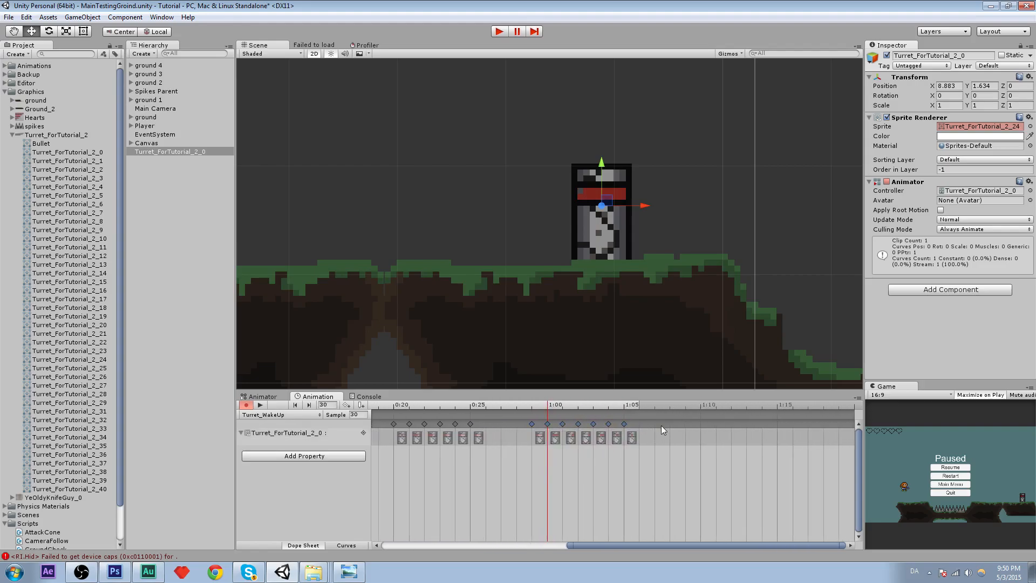
{"action": "left_click", "coordinate": [646, 424]}
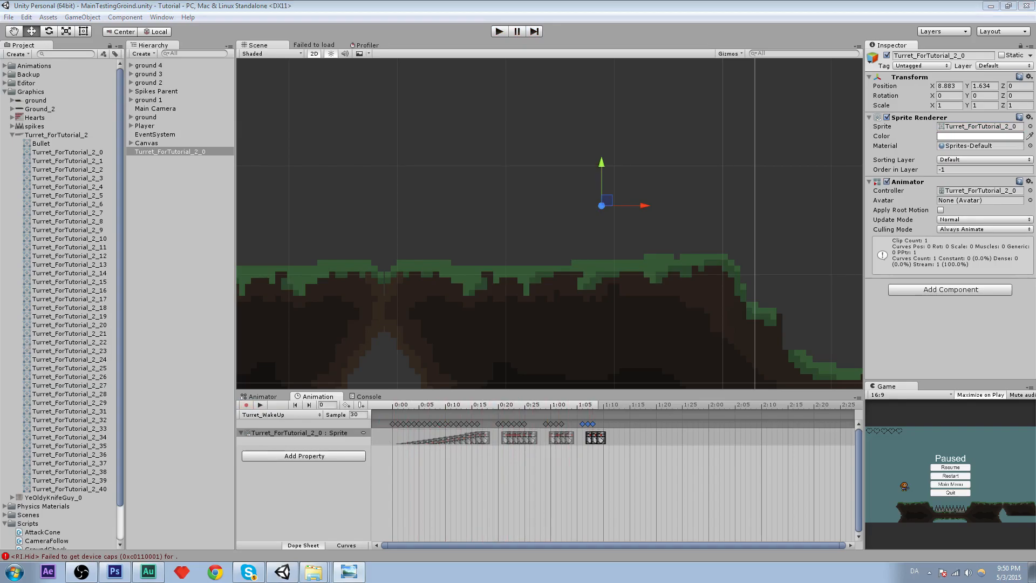
- Use Create New Clip to save an empty Turret_FallAsleep clip in Animations/Turret
{"action": "left_click", "coordinate": [279, 415]}
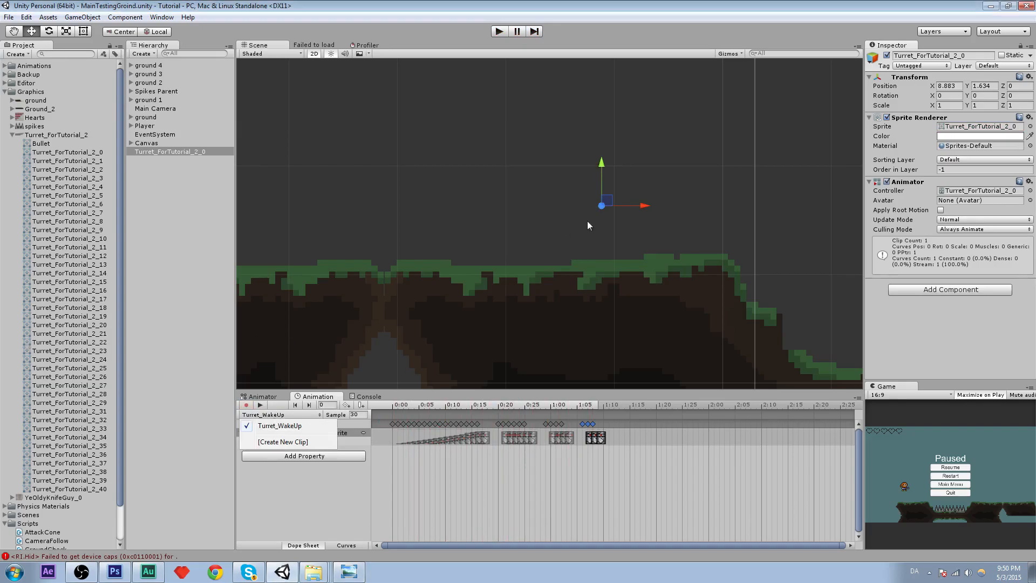
{"action": "left_click", "coordinate": [284, 441]}
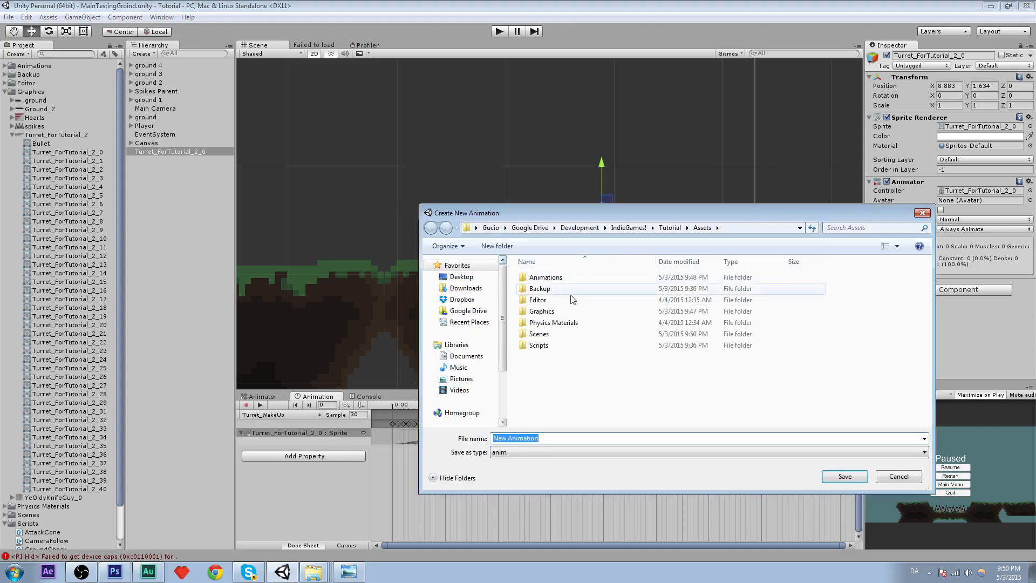
{"action": "double_click", "coordinate": [545, 277]}
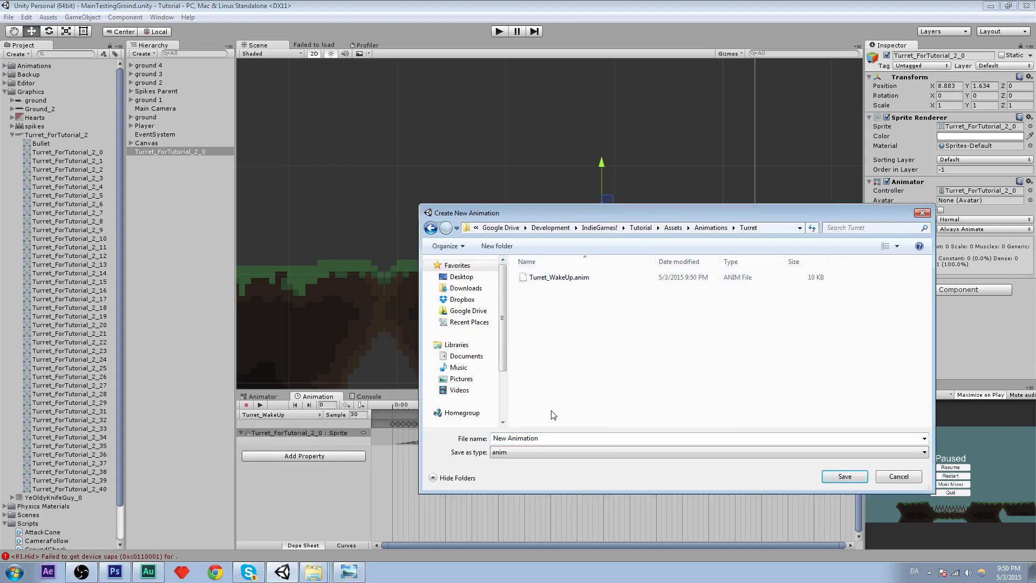
{"action": "type", "text": "Turret_FallA"}
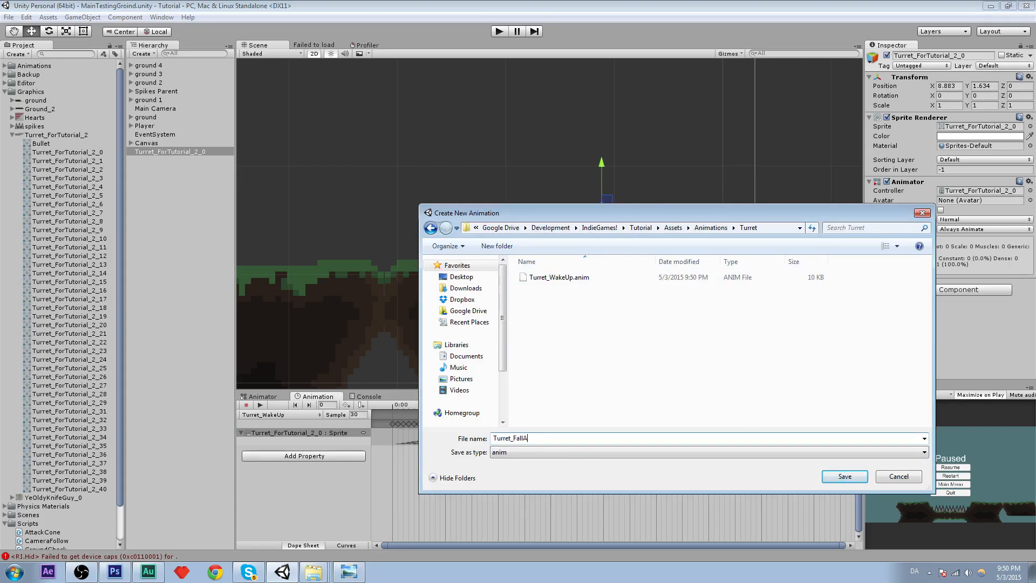
{"action": "left_click", "coordinate": [843, 476]}
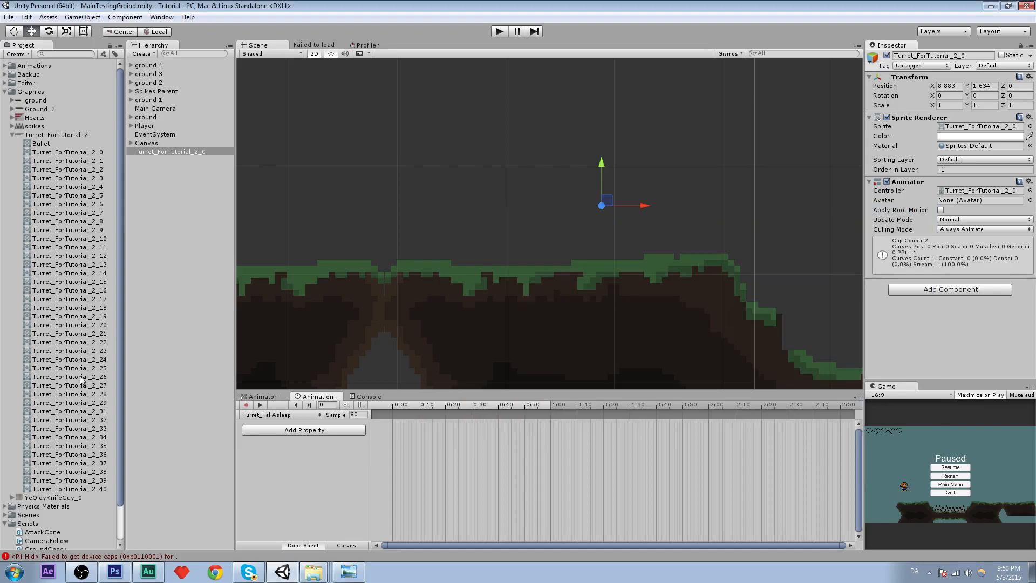
- Add sprites Turret_ForTutorial_2_0 through 2_14 as Turret_FallAsleep frames at 30 samples
{"action": "left_click", "coordinate": [69, 402]}
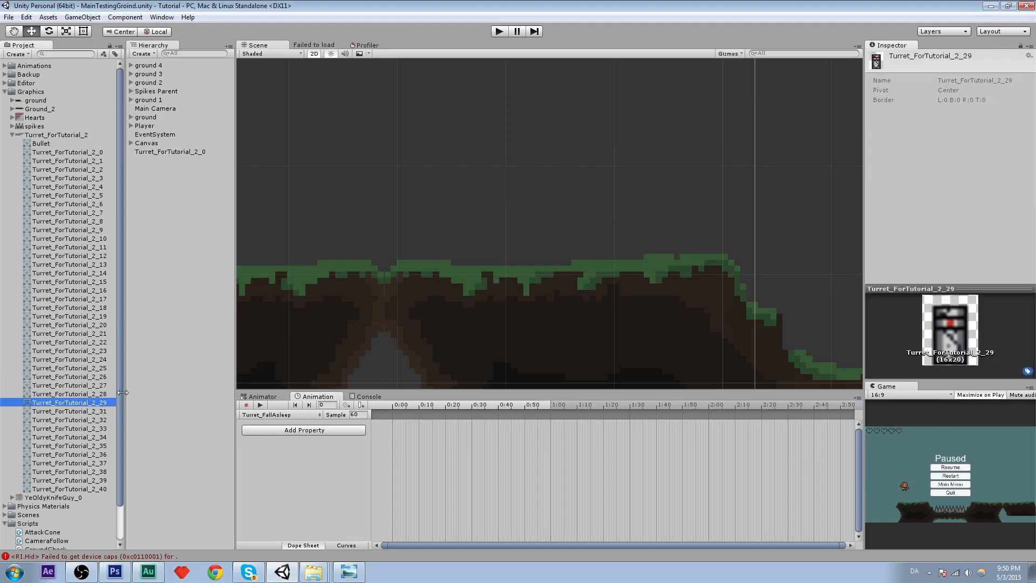
{"action": "left_click", "coordinate": [69, 255]}
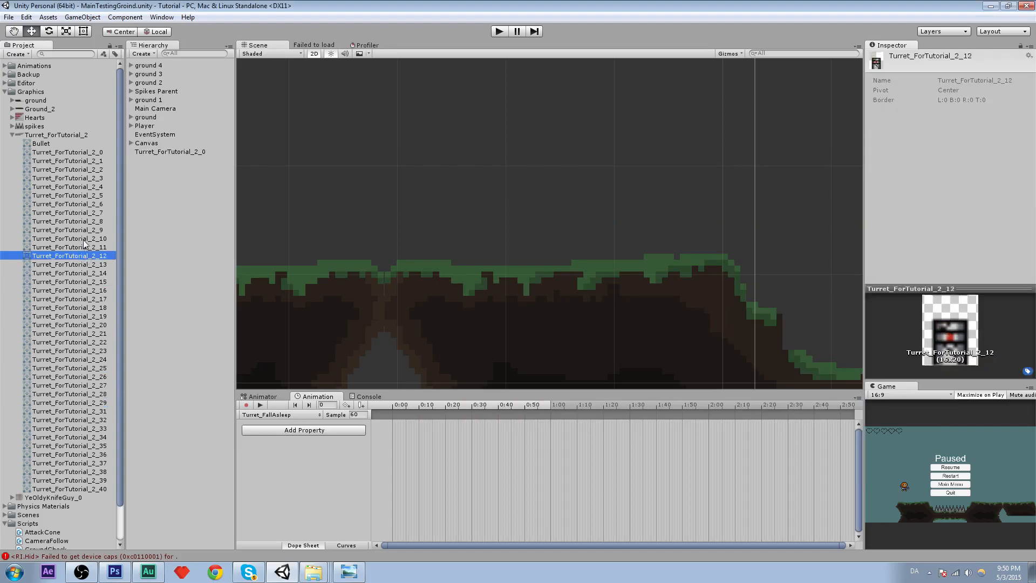
{"action": "left_click", "coordinate": [68, 273]}
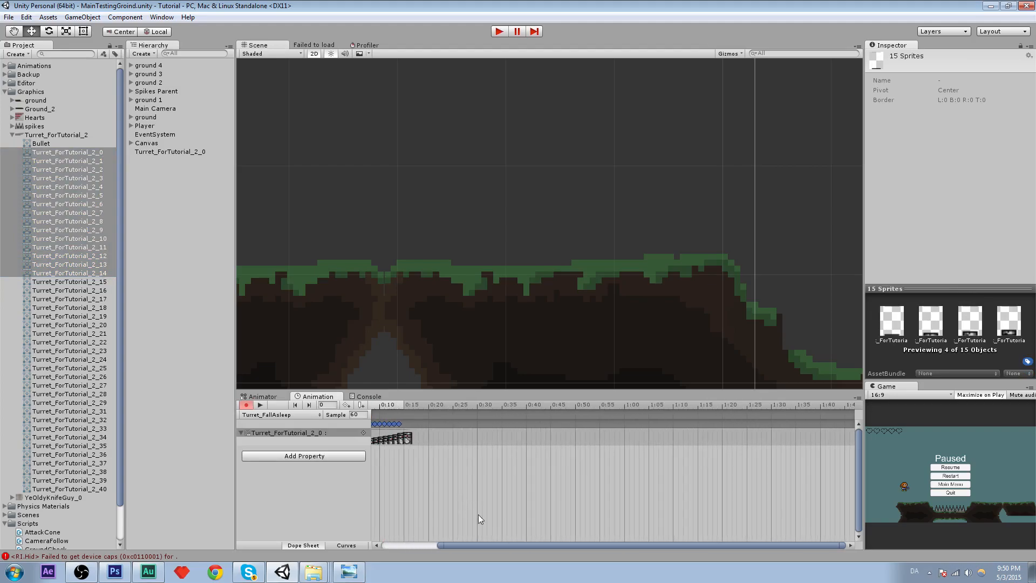
{"action": "left_click", "coordinate": [169, 151]}
{"action": "type", "text": "30"}
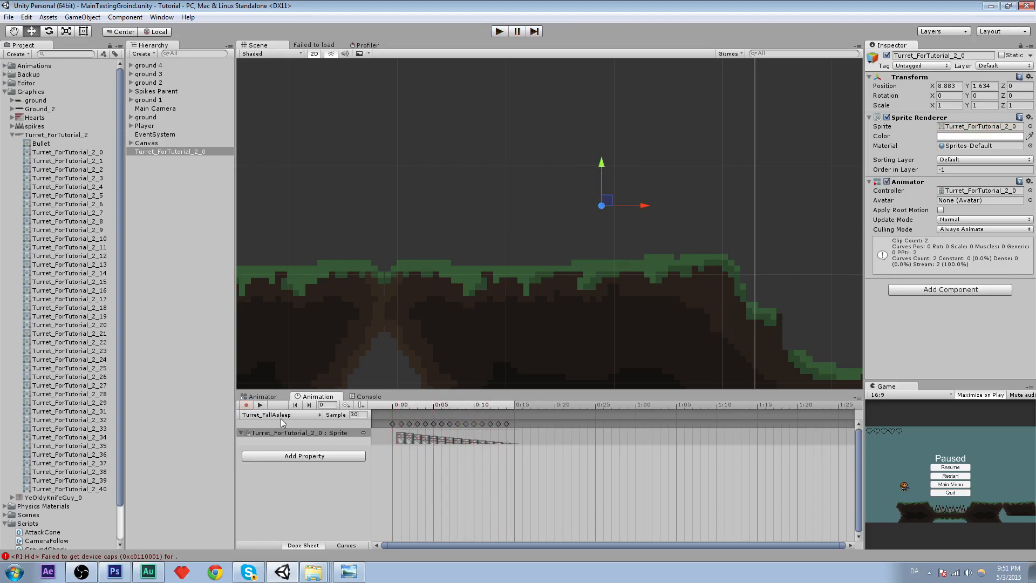
{"action": "left_click", "coordinate": [280, 414]}
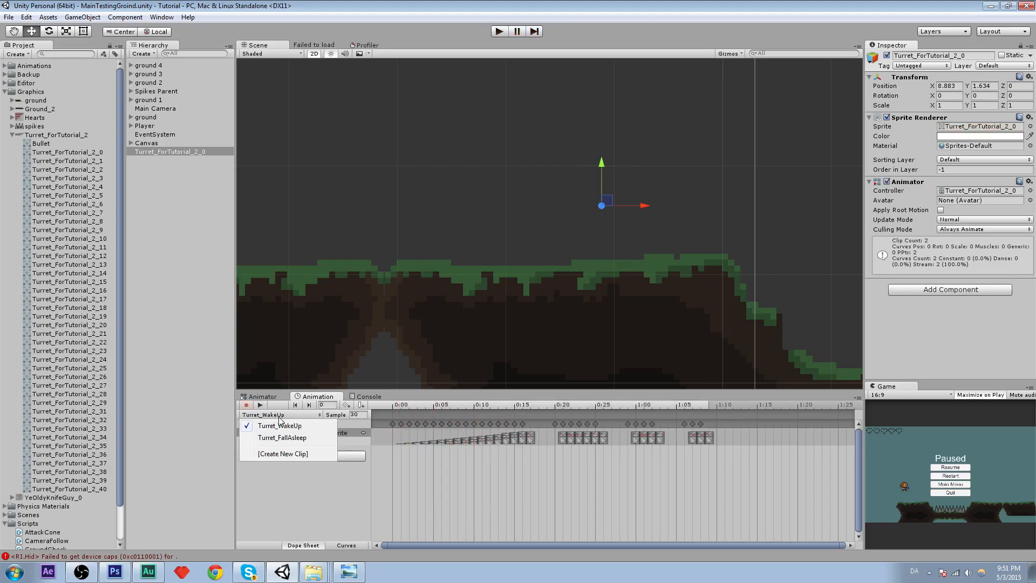
- Switch to the Turret_WakeUp clip and cancel an initial new-clip save dialog
{"action": "left_click", "coordinate": [279, 424]}
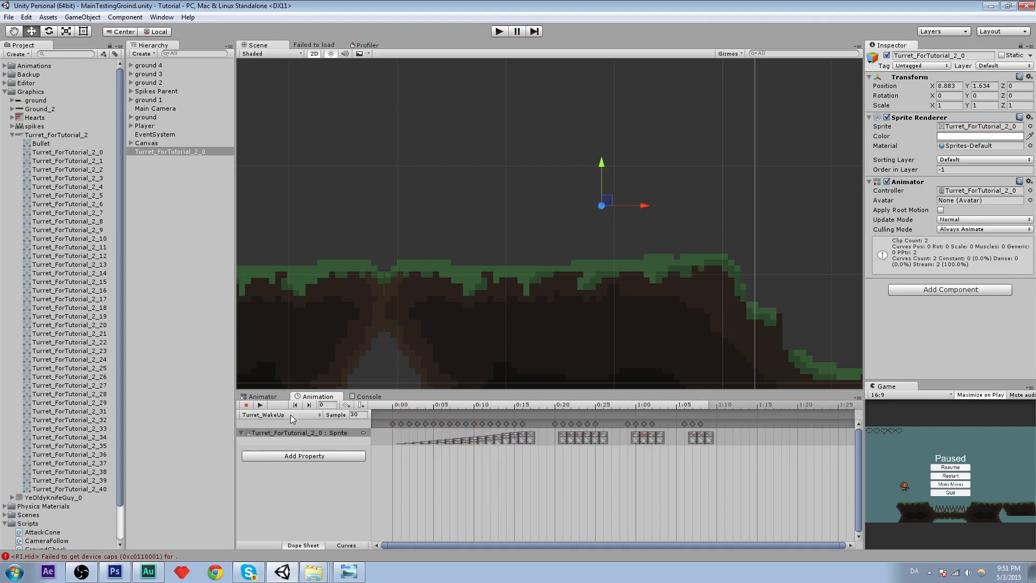
{"action": "left_click", "coordinate": [277, 414]}
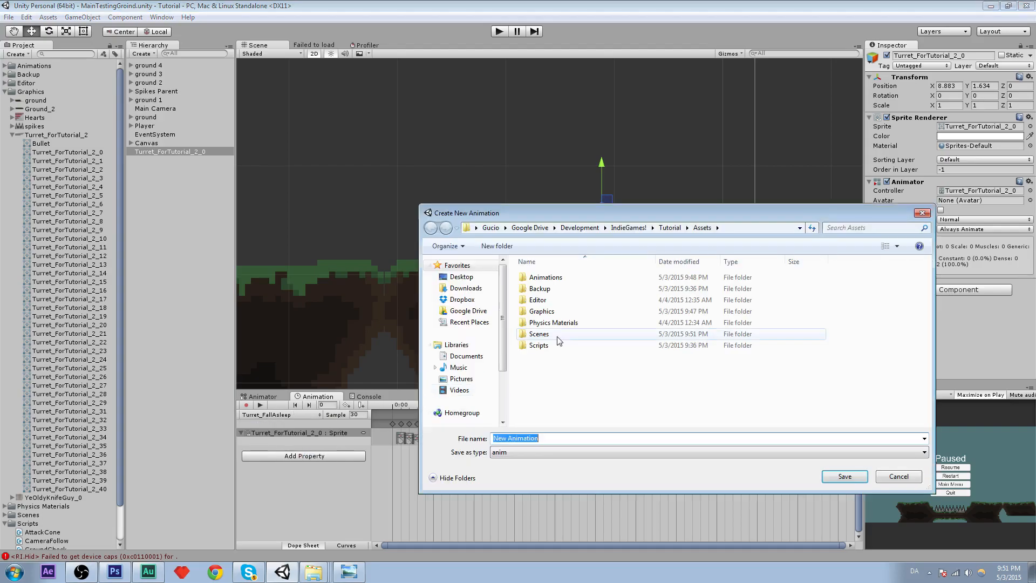
{"action": "left_click", "coordinate": [843, 477]}
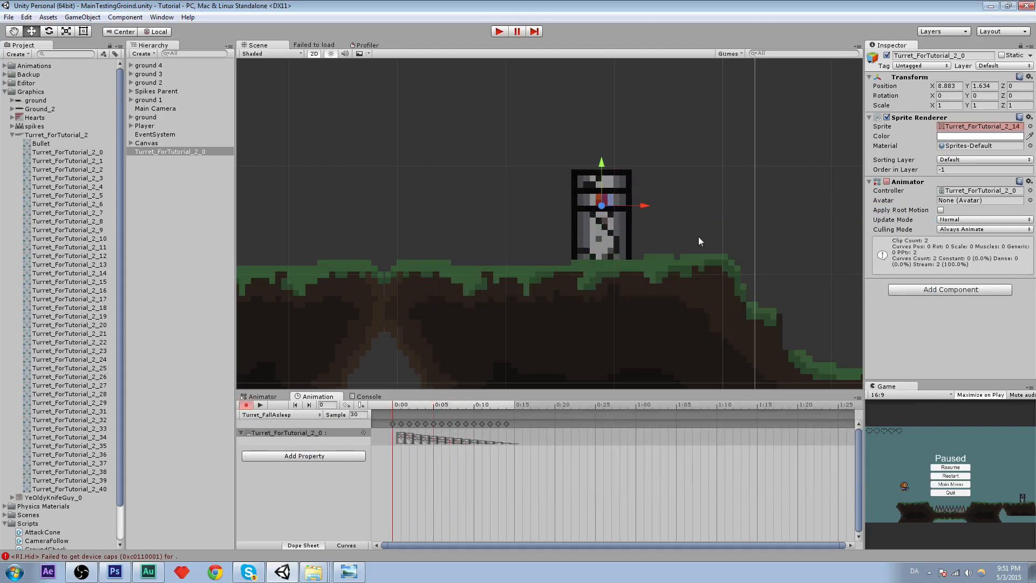
- Save Turret_LookRight in Animations/Turret with sprite Turret_ForTutorial_2_26 as its frame
{"action": "left_click", "coordinate": [277, 414]}
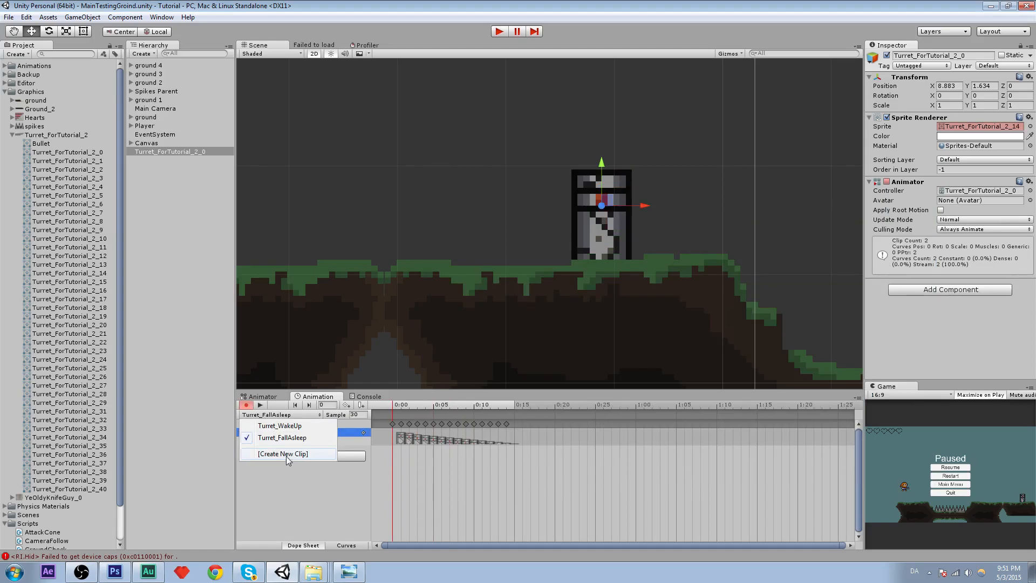
{"action": "left_click", "coordinate": [284, 453]}
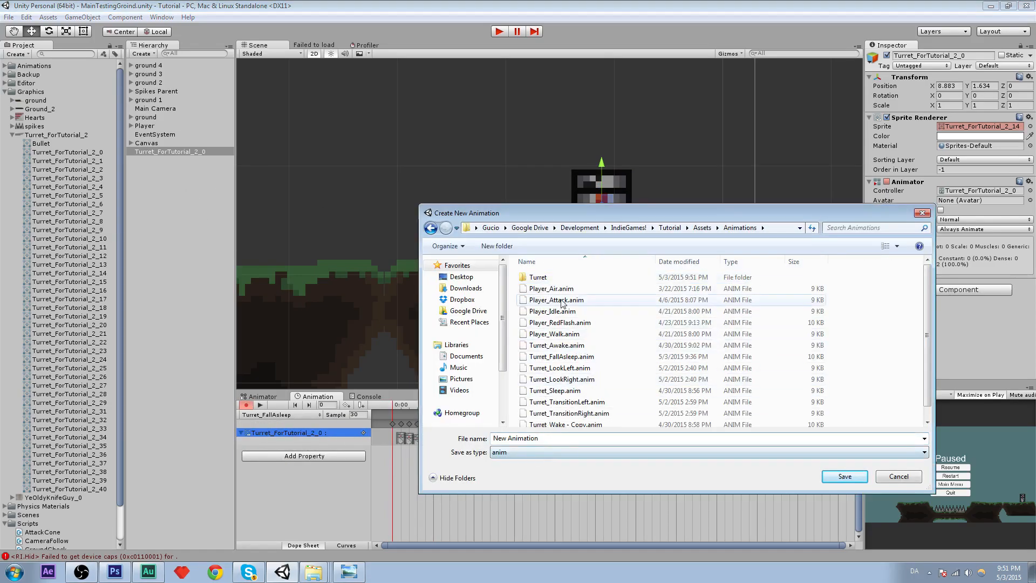
{"action": "double_click", "coordinate": [538, 277]}
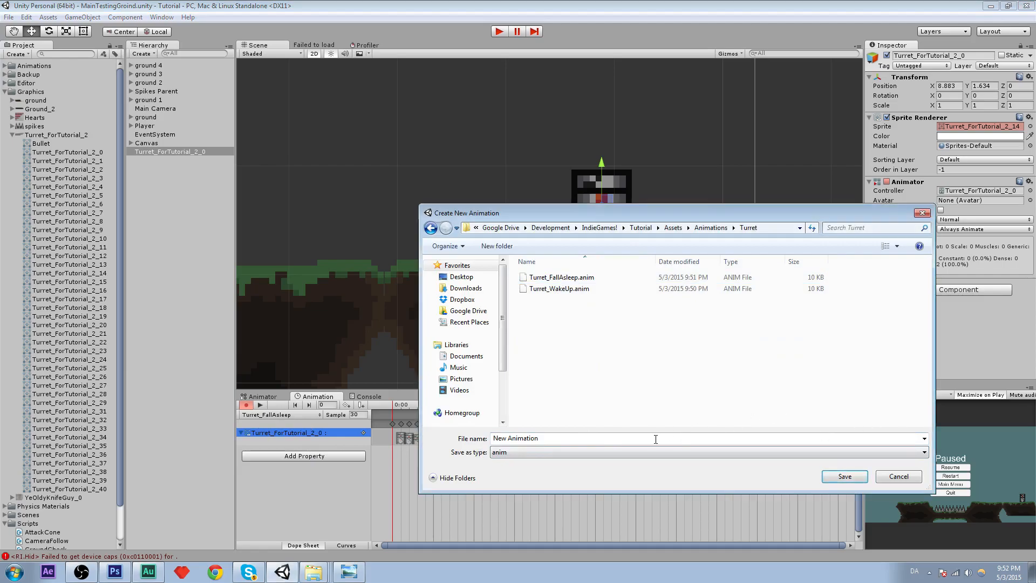
{"action": "type", "text": "Turret_"}
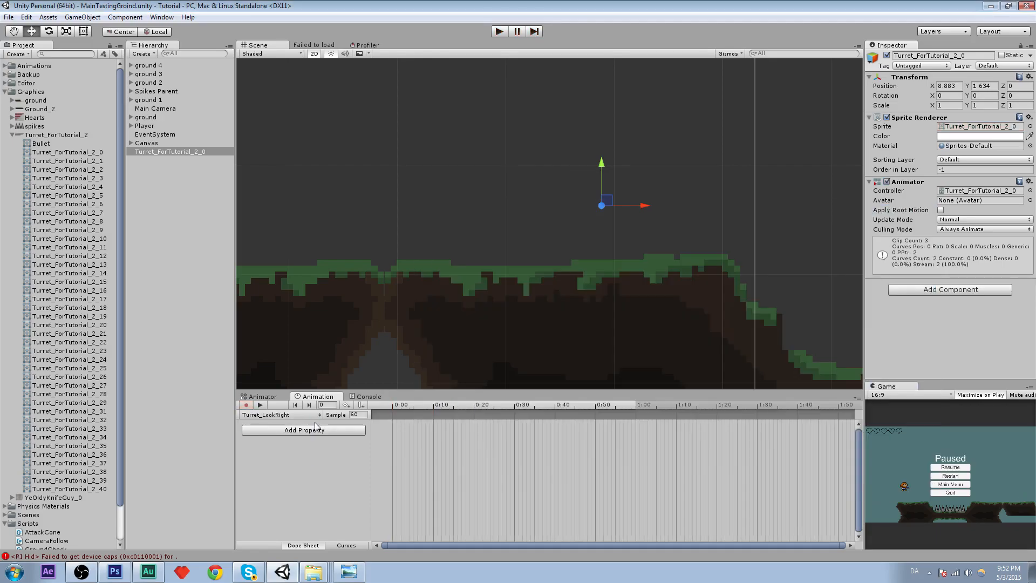
{"action": "left_click", "coordinate": [68, 332]}
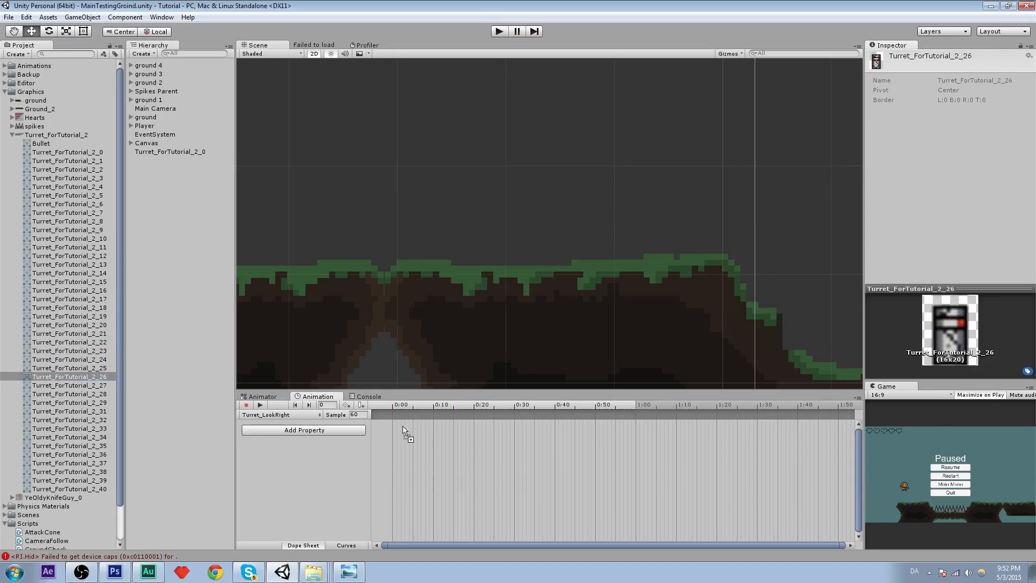
{"action": "left_click", "coordinate": [247, 404]}
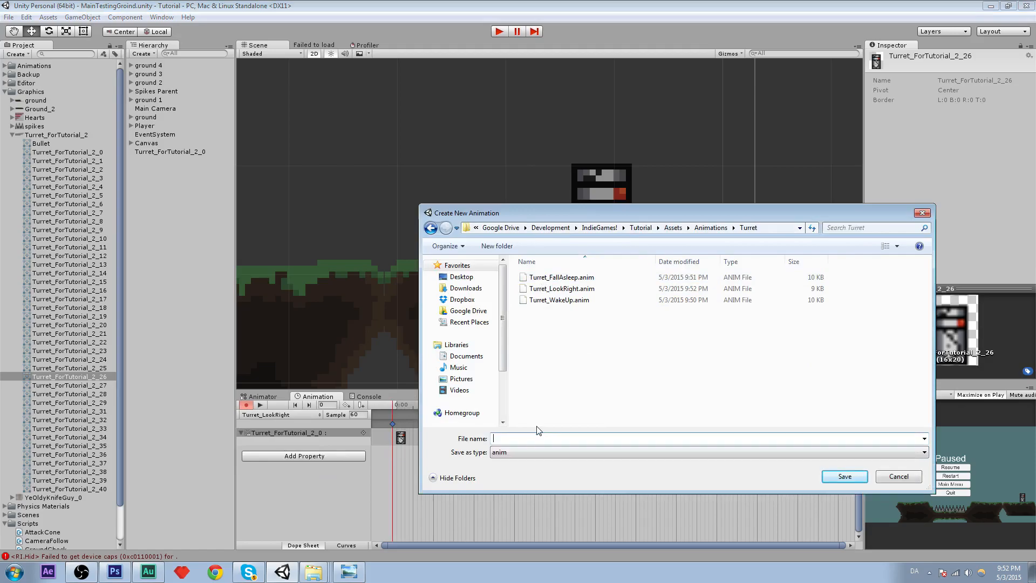
- Save the Turret_LookLeft clip and add sprite Turret_ForTutorial_2_22 as its single frame
{"action": "type", "text": "Turret_LookL"}
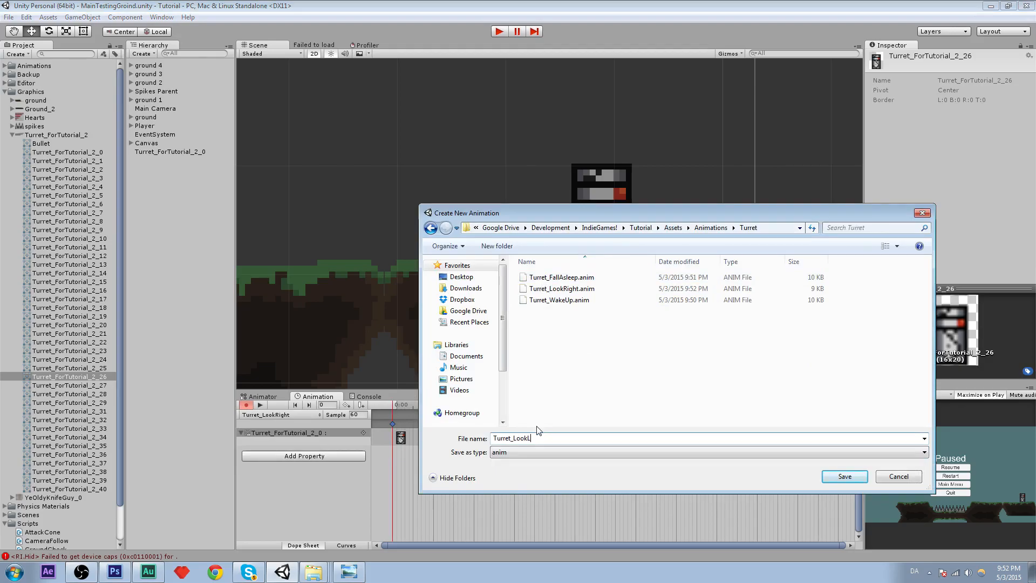
{"action": "left_click", "coordinate": [843, 477]}
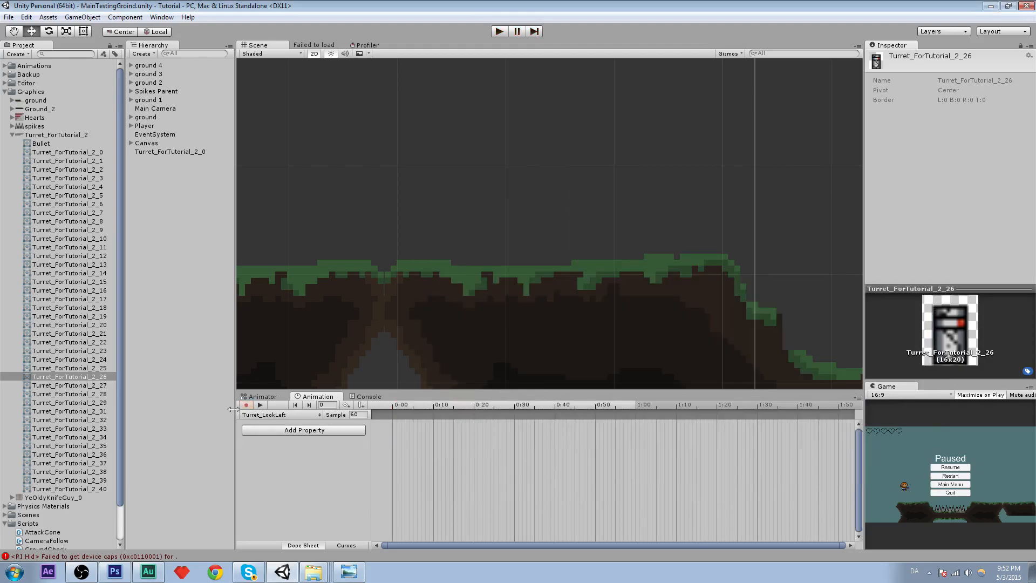
{"action": "left_click", "coordinate": [70, 324]}
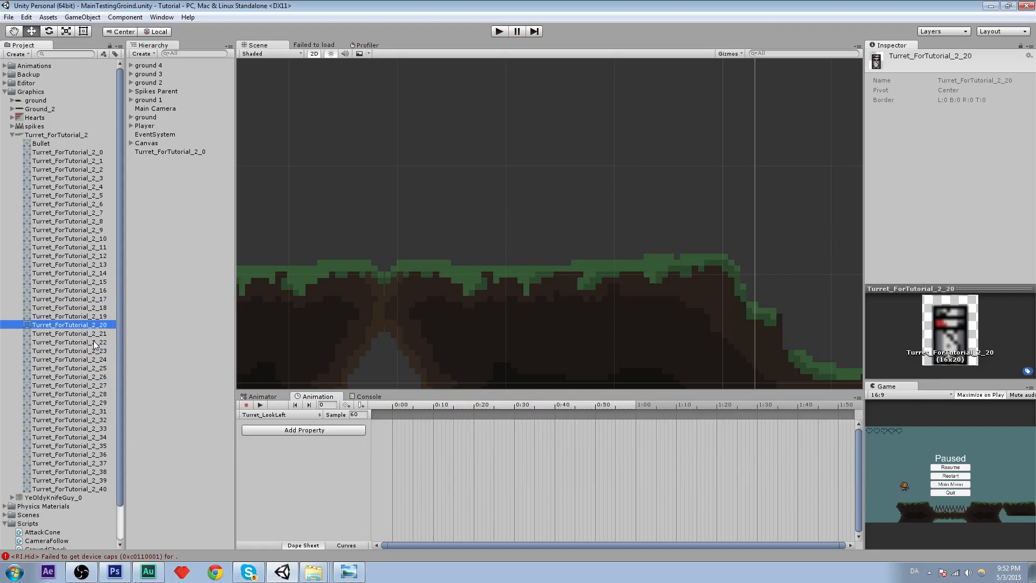
{"action": "left_click", "coordinate": [70, 341]}
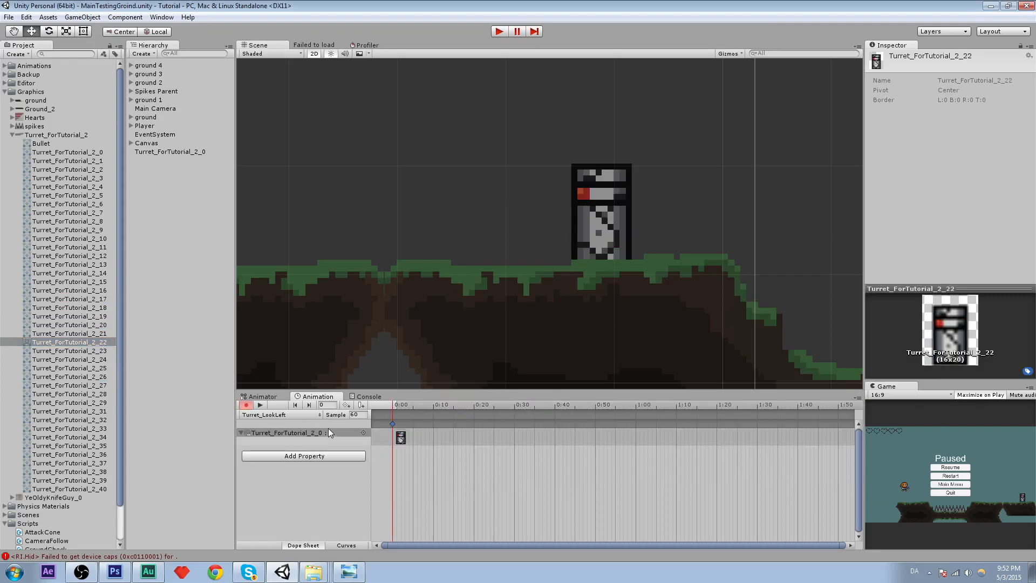
{"action": "left_click", "coordinate": [274, 414]}
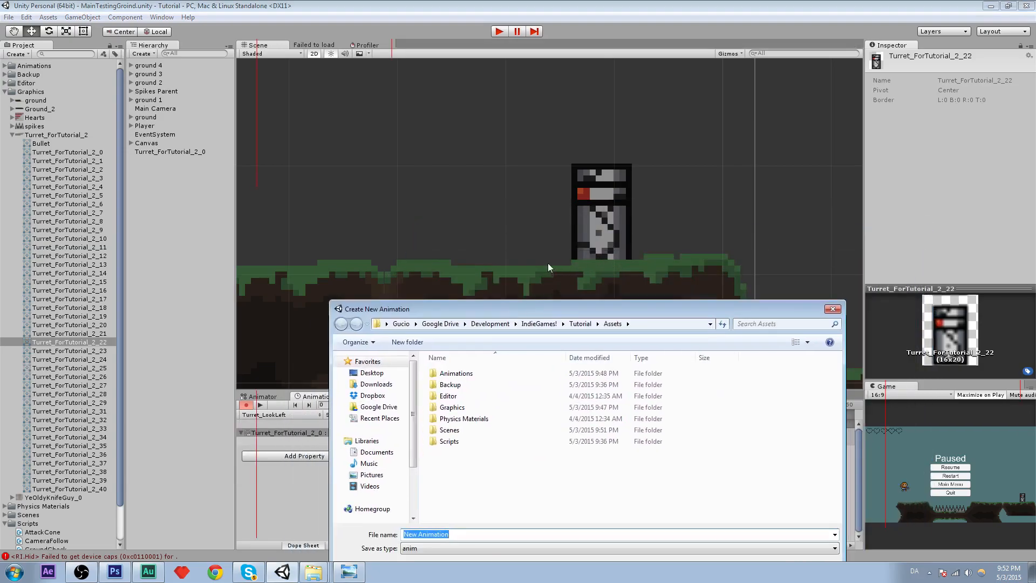
{"action": "mouse_move", "coordinate": [591, 292]}
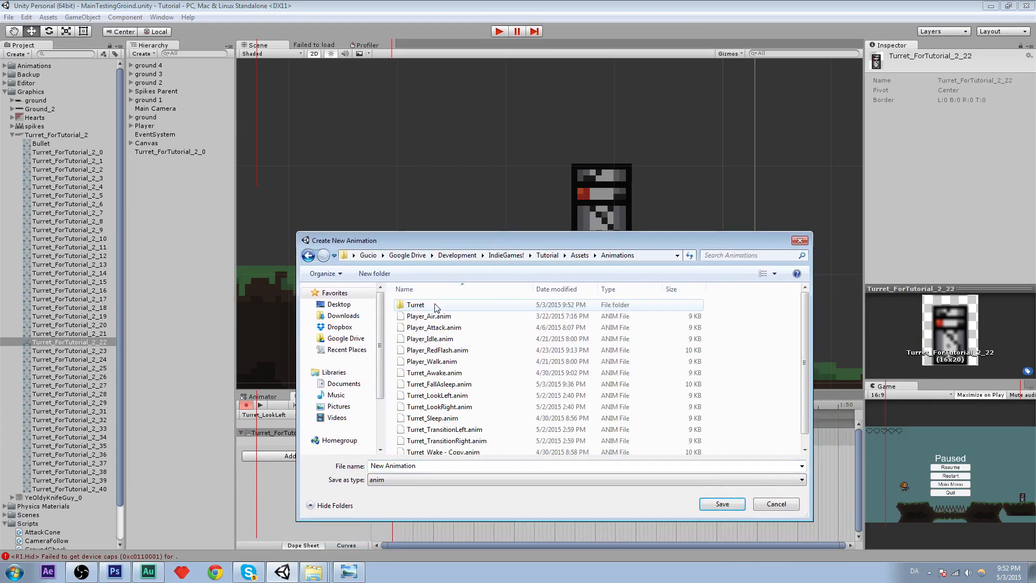
- Create a new clip named Turret_Sleep inside the Turret animations folder
{"action": "double_click", "coordinate": [415, 304]}
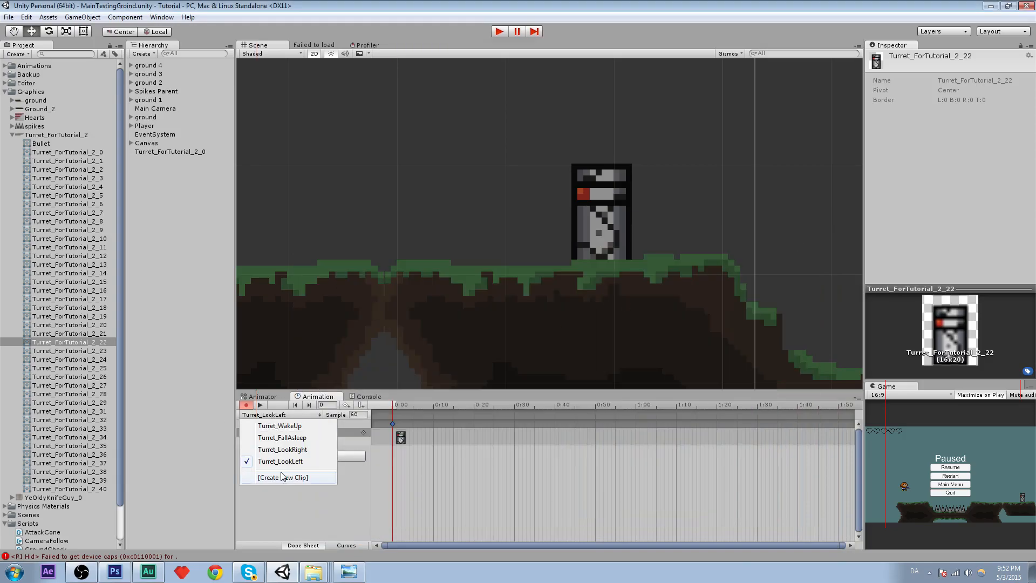
{"action": "left_click", "coordinate": [282, 476]}
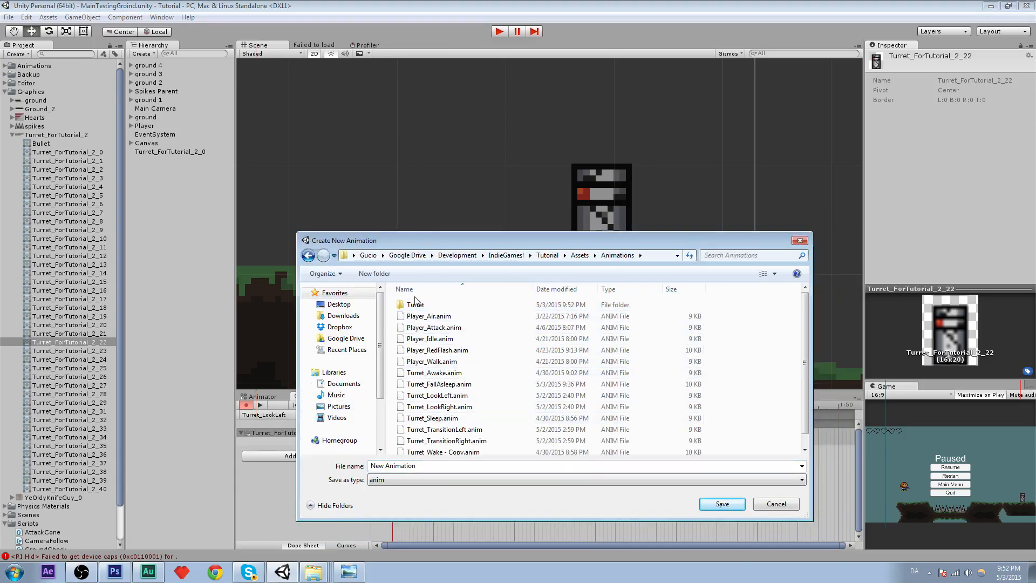
{"action": "double_click", "coordinate": [414, 304]}
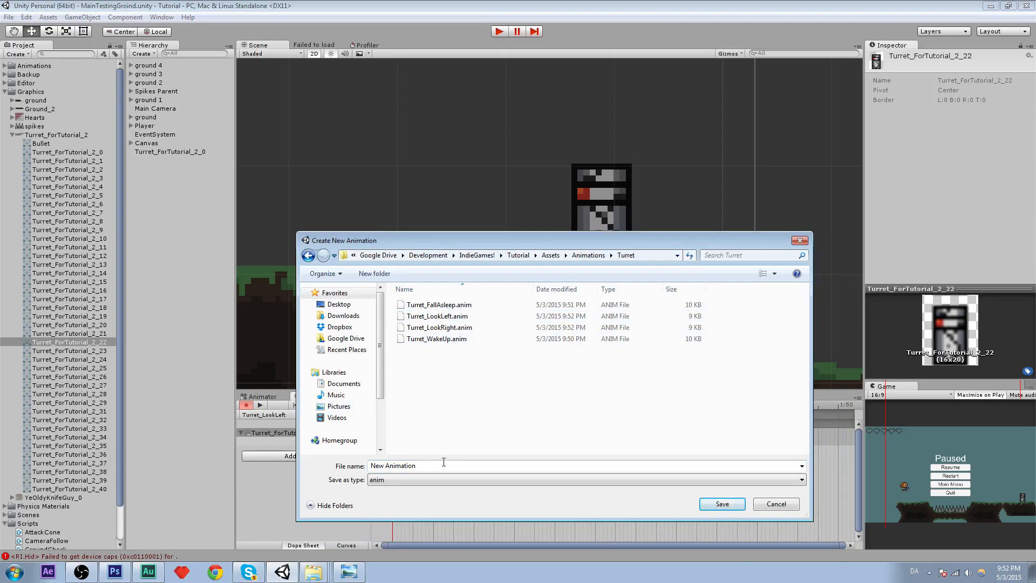
{"action": "type", "text": "Turret_"}
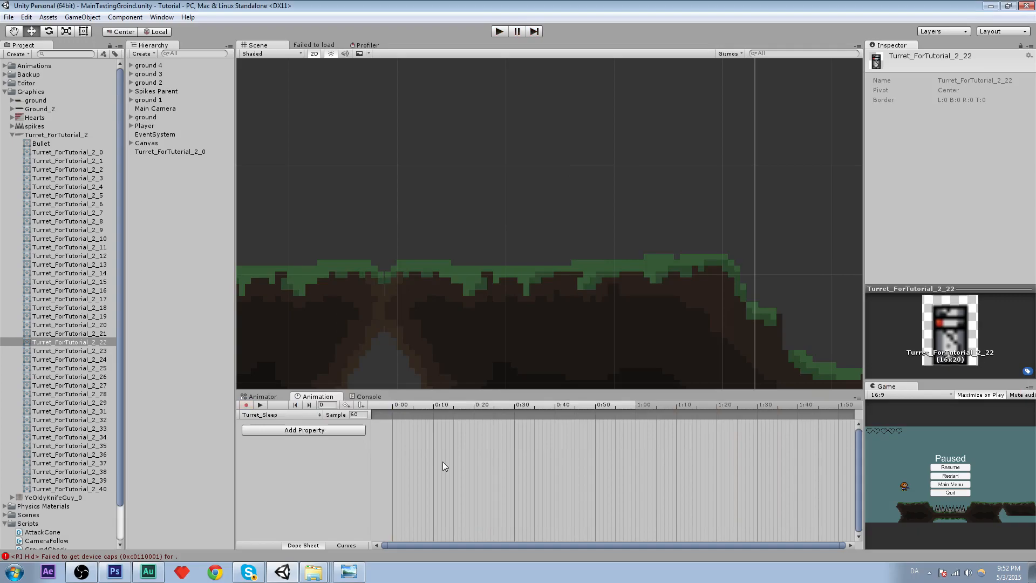
{"action": "mouse_move", "coordinate": [86, 376]}
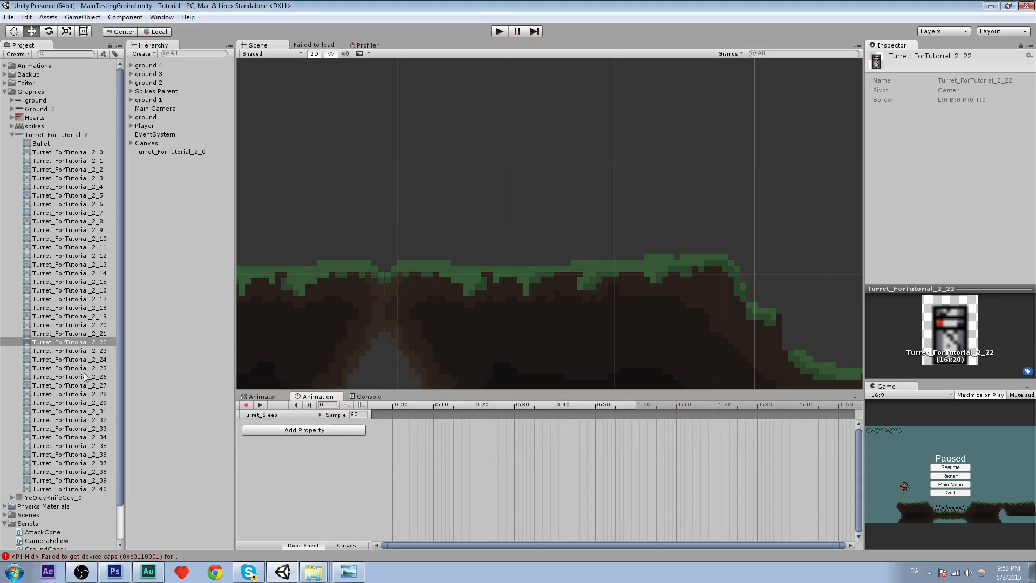
- Add the retracted sprite Turret_ForTutorial_2_0 as Turret_Sleep's single frame
{"action": "left_click", "coordinate": [66, 151]}
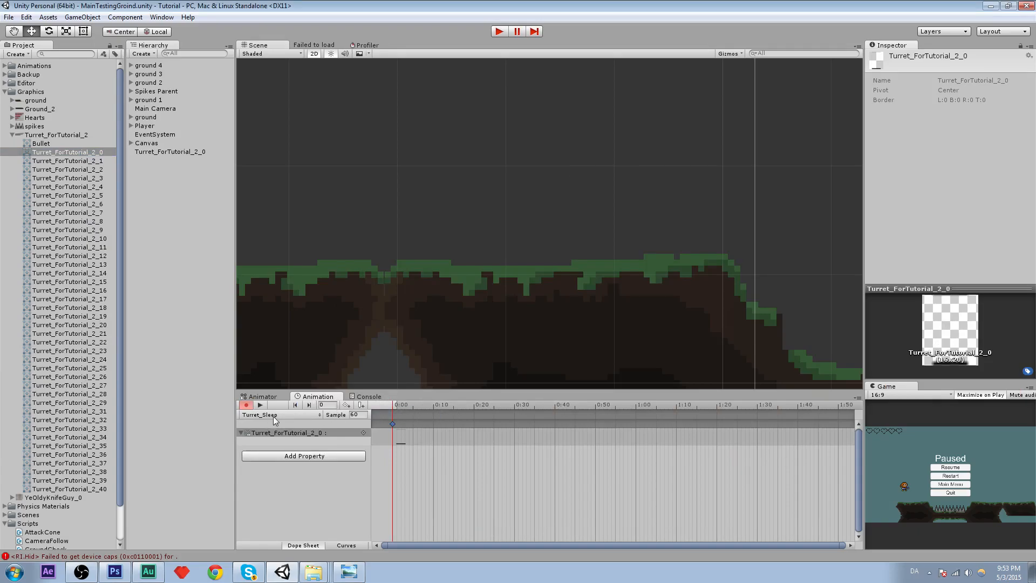
{"action": "left_click", "coordinate": [277, 414]}
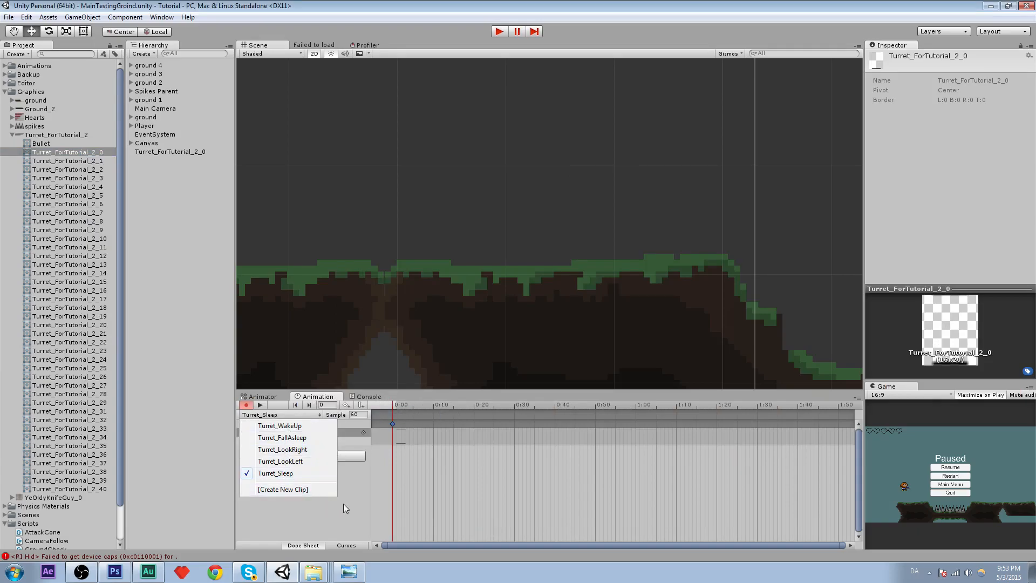
{"action": "left_click", "coordinate": [275, 473]}
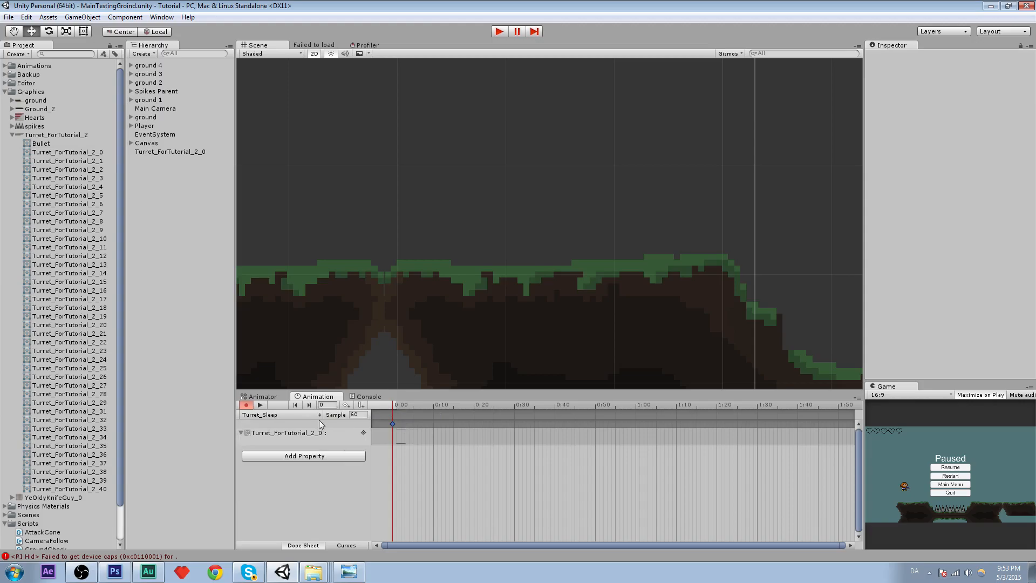
{"action": "left_click", "coordinate": [277, 414]}
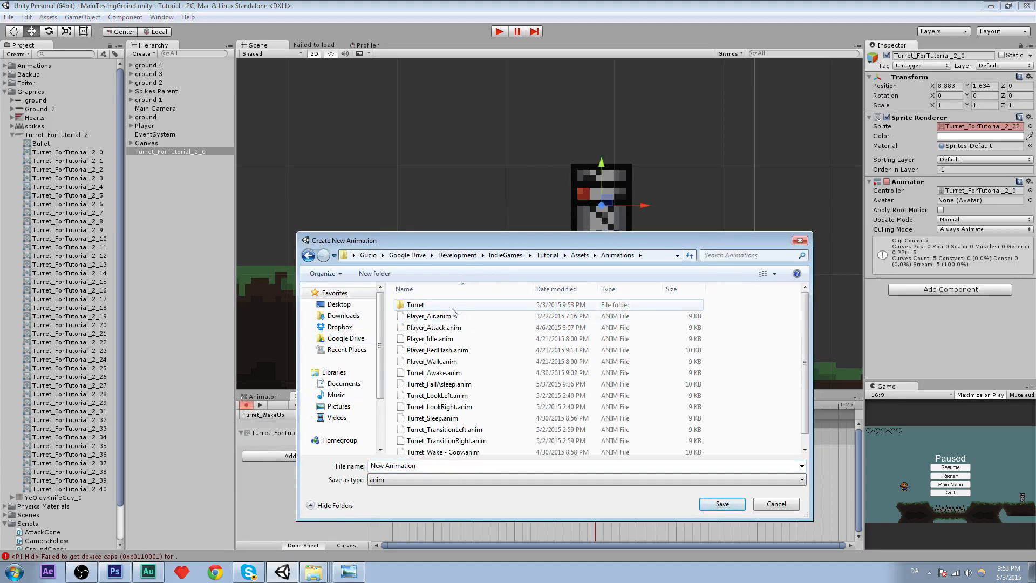
- Save the new clip as Turret_TransitionRight in the Turret folder
{"action": "double_click", "coordinate": [415, 304]}
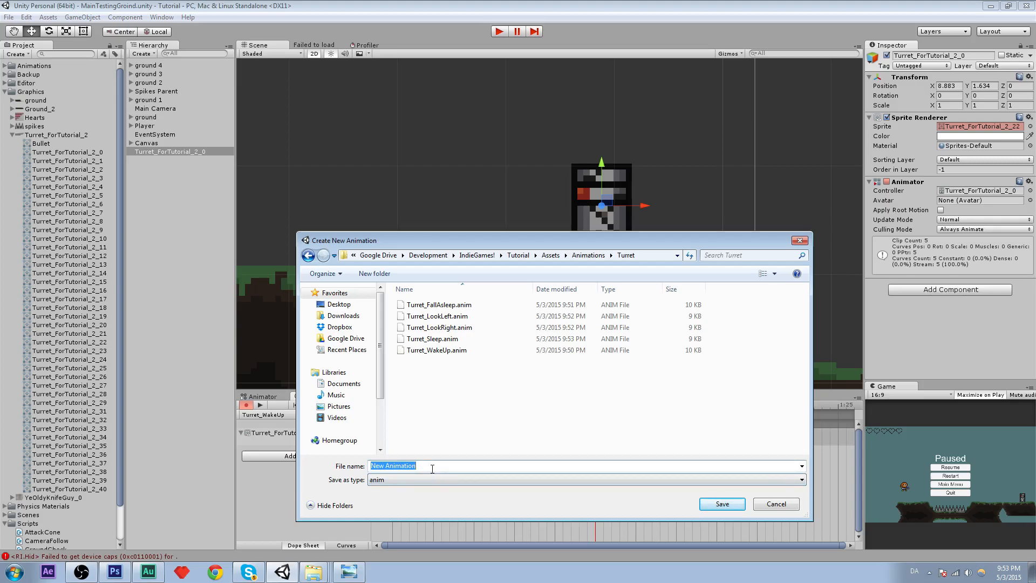
{"action": "type", "text": "Turret_Trans"}
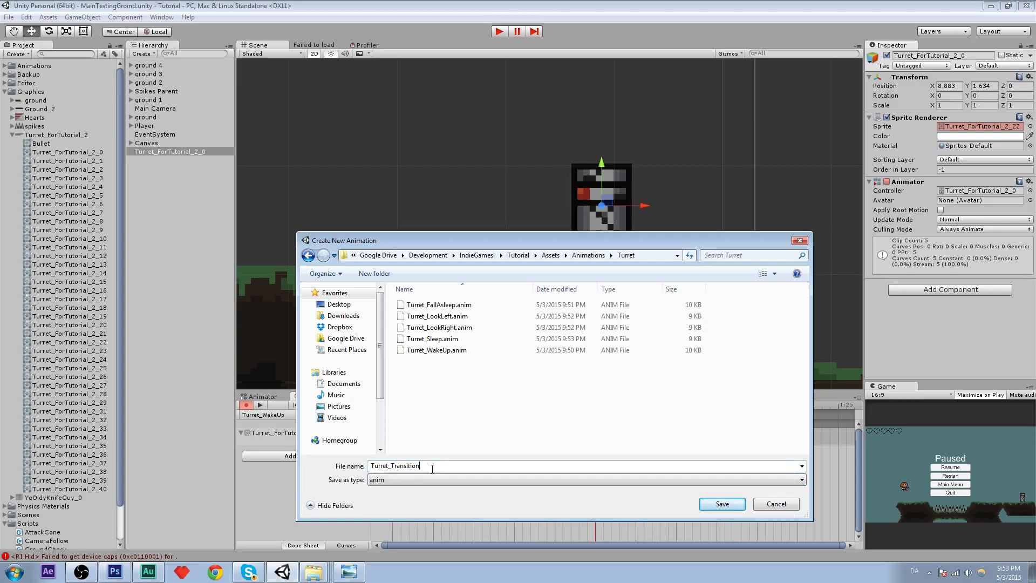
{"action": "left_click", "coordinate": [721, 504]}
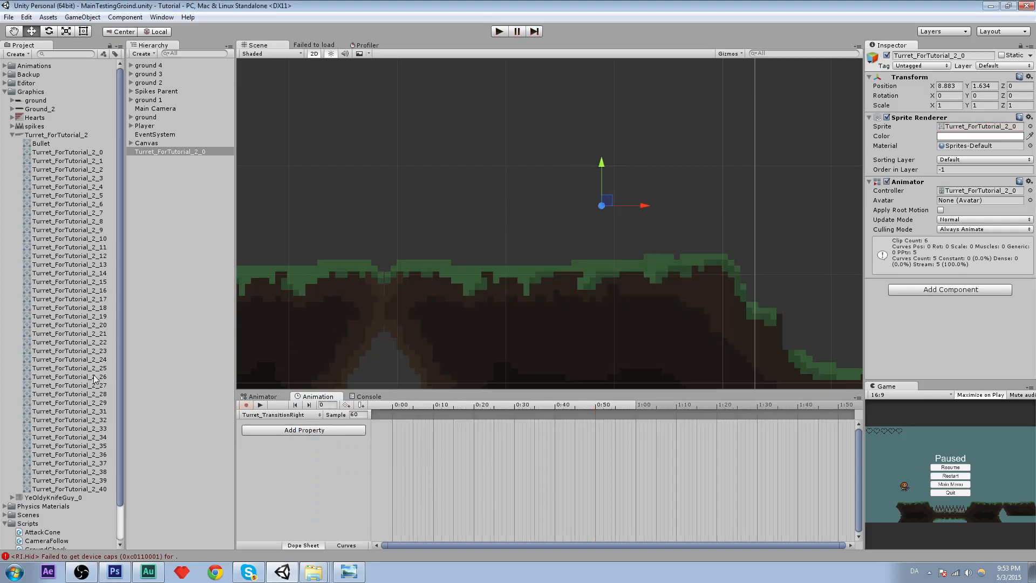
- Preview turret sprites 2_32, 2_36, 2_24 and 2_23, then view the whole sprite sheet
{"action": "left_click", "coordinate": [70, 420]}
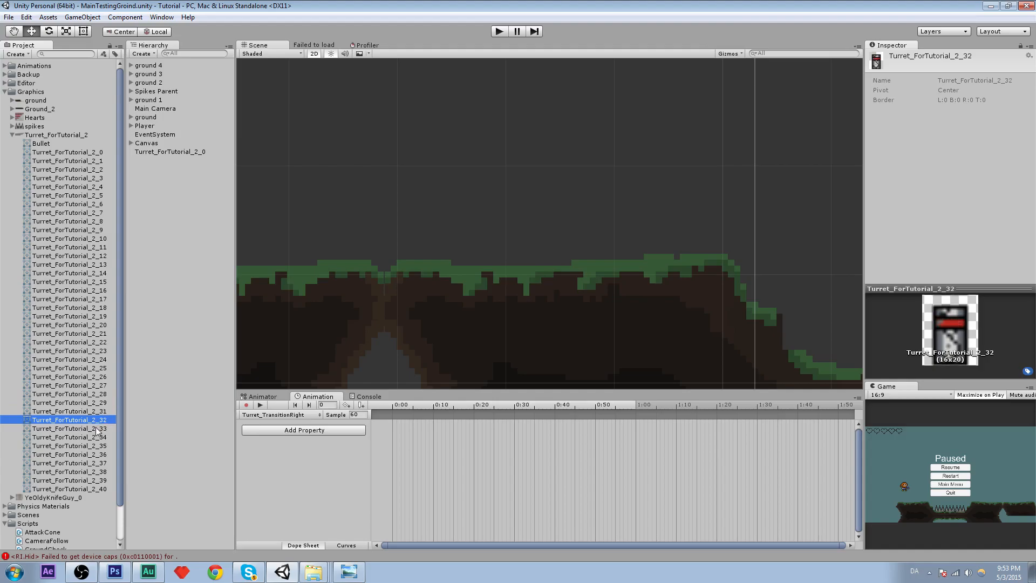
{"action": "left_click", "coordinate": [69, 453]}
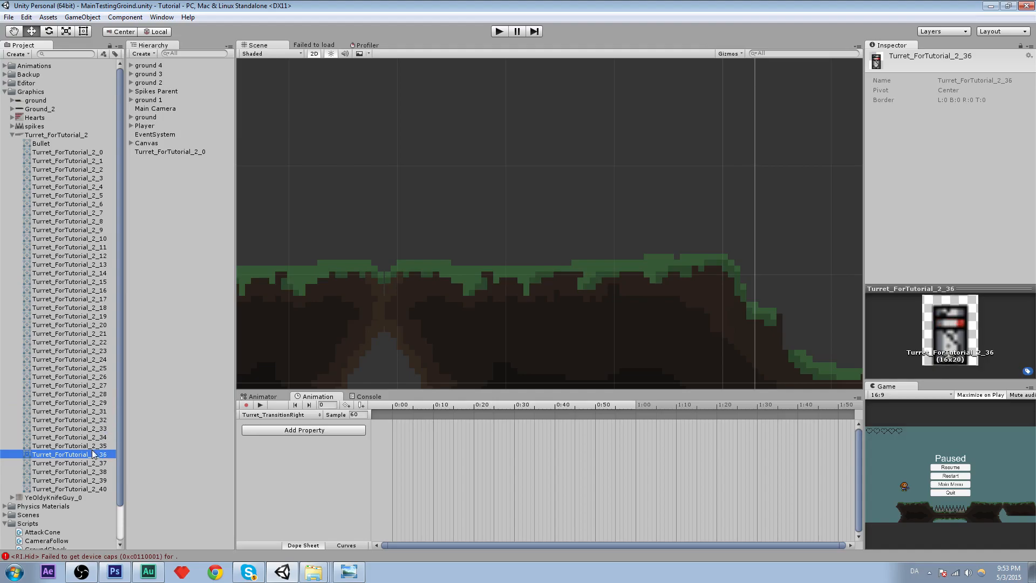
{"action": "left_click", "coordinate": [69, 393]}
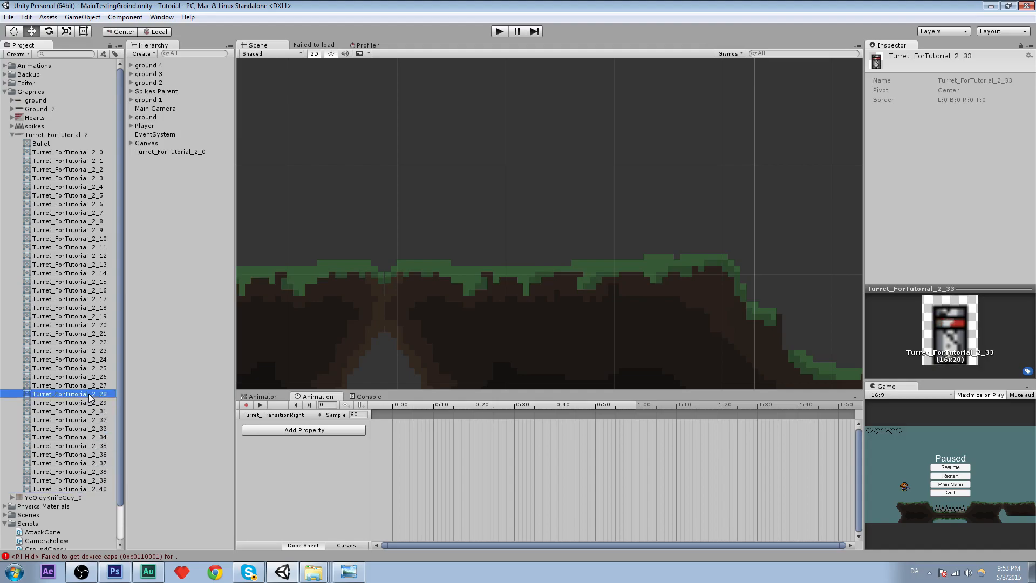
{"action": "left_click", "coordinate": [69, 359]}
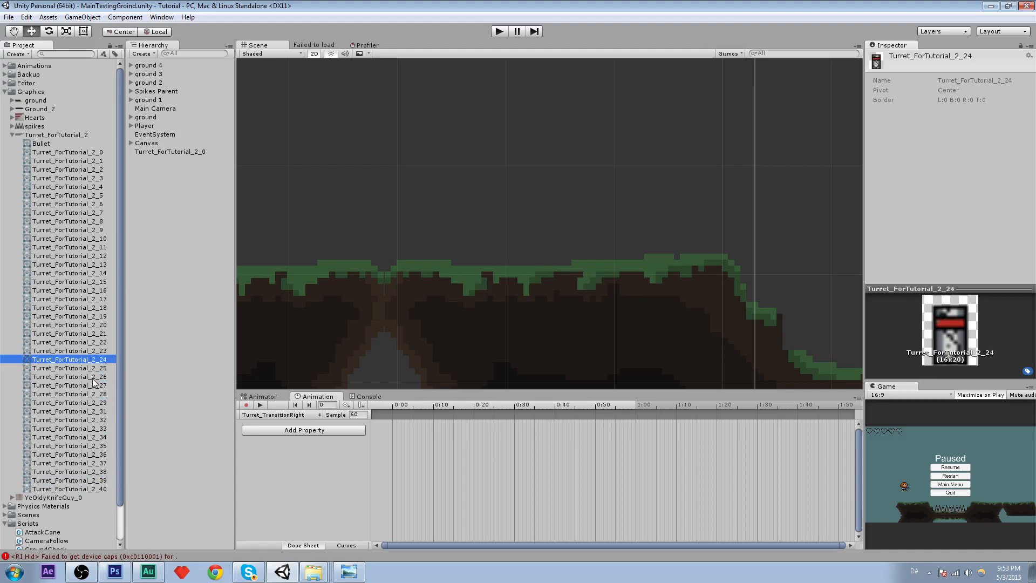
{"action": "left_click", "coordinate": [68, 350]}
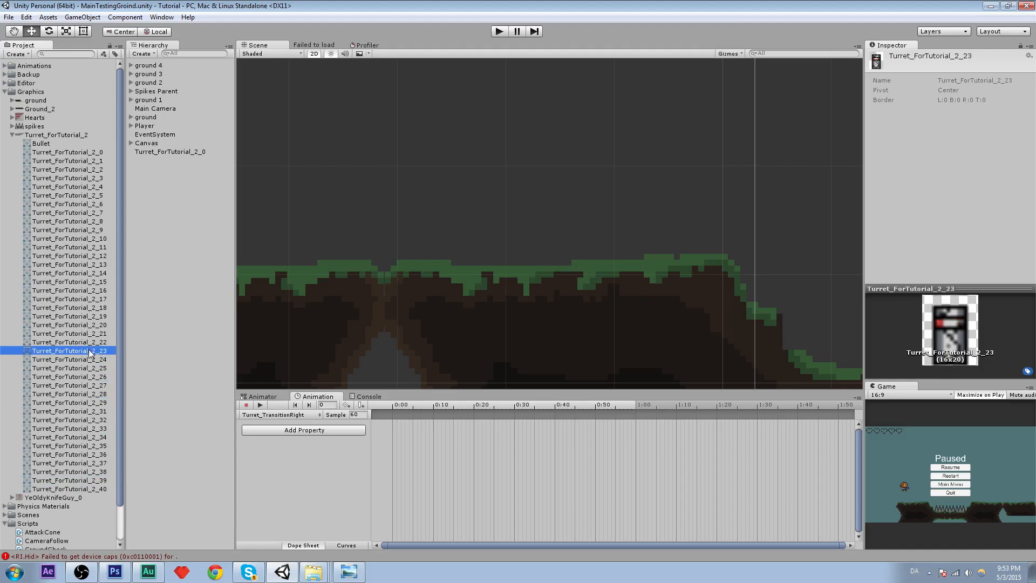
{"action": "left_click", "coordinate": [56, 135]}
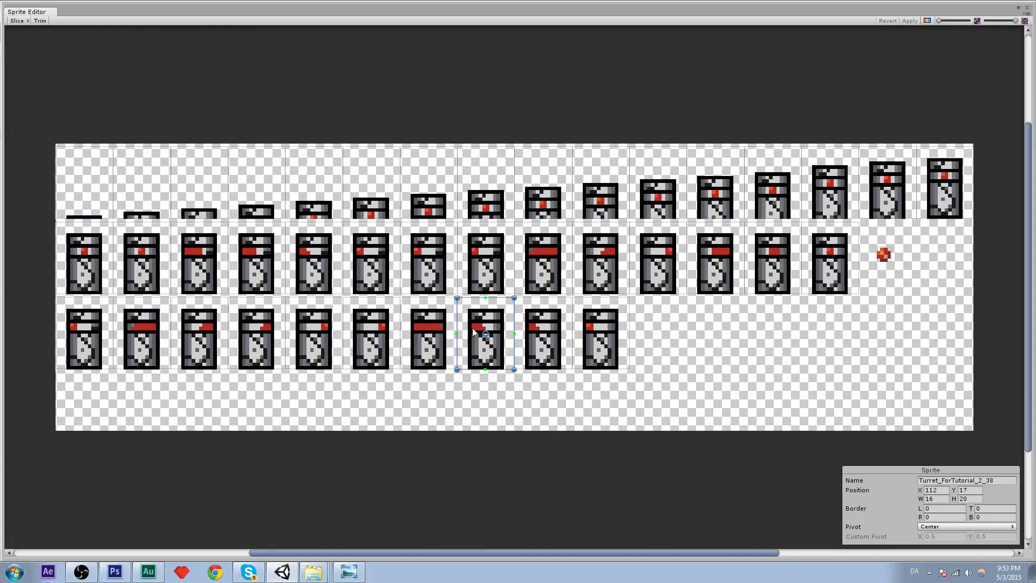
{"action": "mouse_move", "coordinate": [117, 339]}
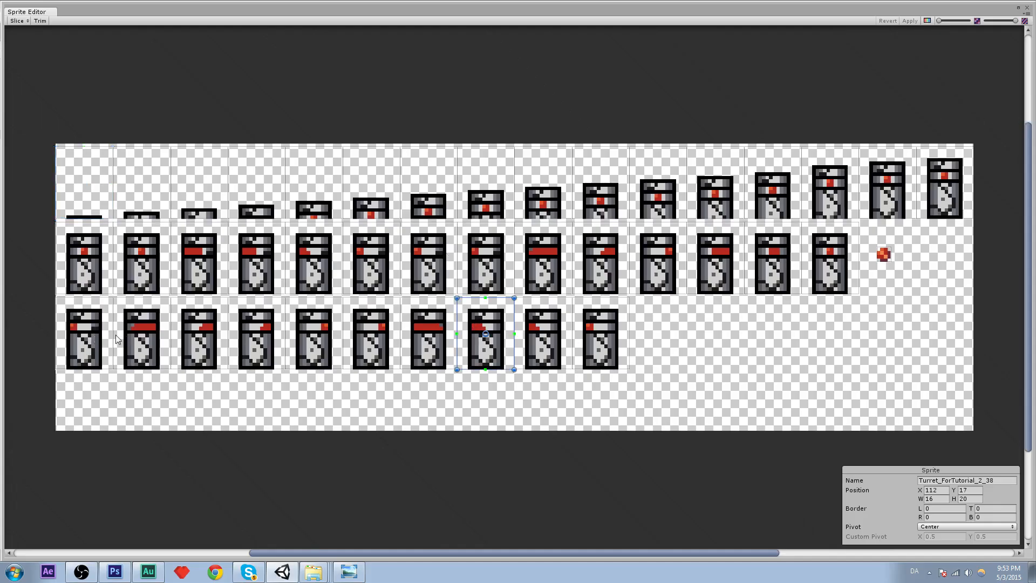
{"action": "left_click", "coordinate": [83, 337]}
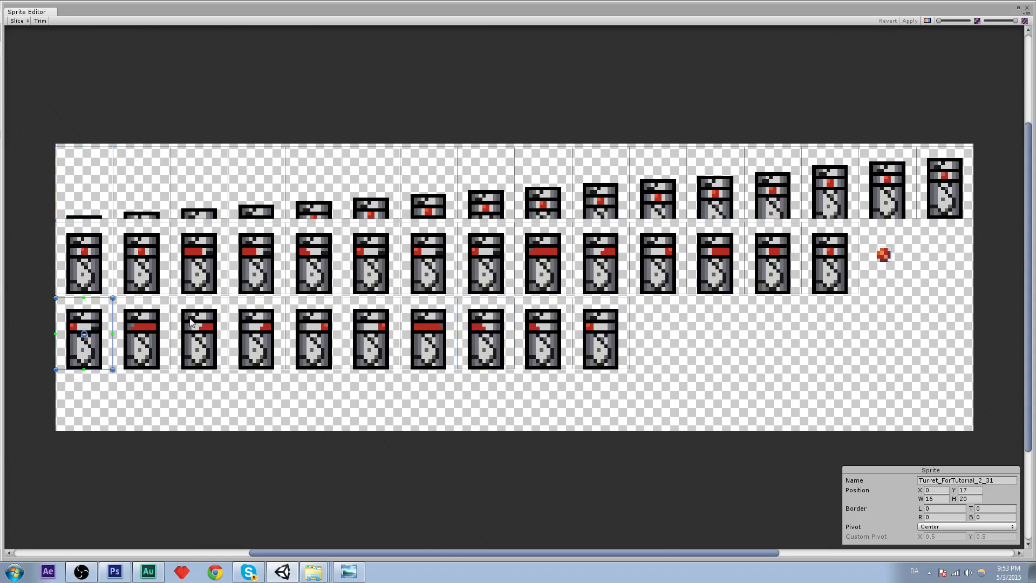
{"action": "left_click", "coordinate": [255, 338]}
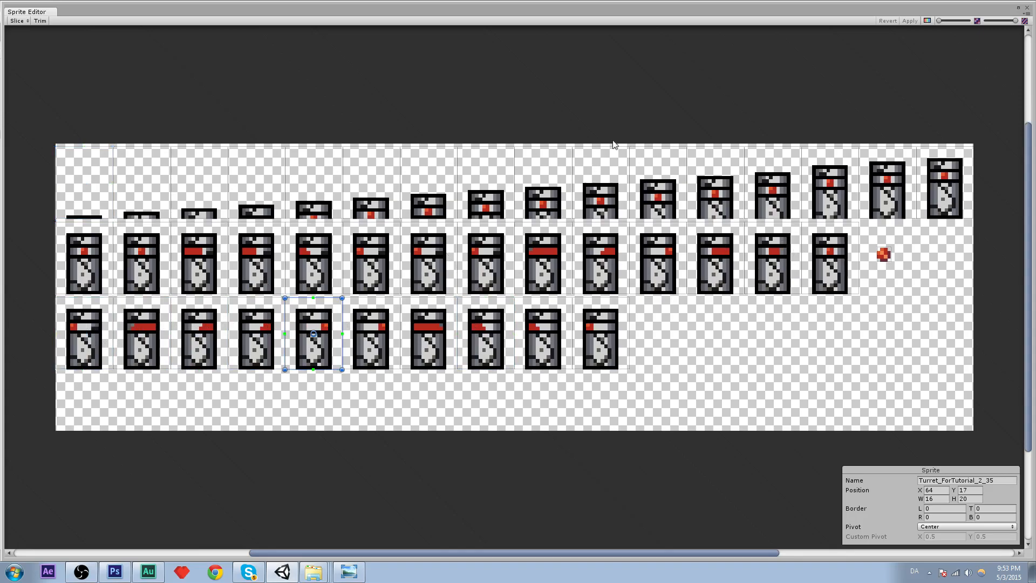
{"action": "mouse_move", "coordinate": [775, 72]}
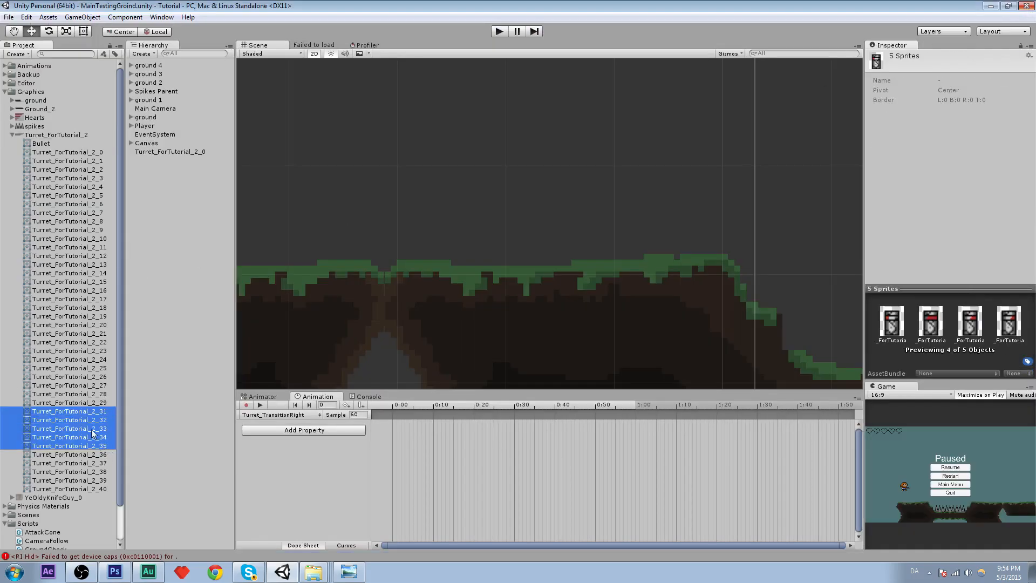
- Add sprites Turret_ForTutorial_2_31 to 2_35 at 20 samples and preview playback
{"action": "left_click", "coordinate": [247, 404]}
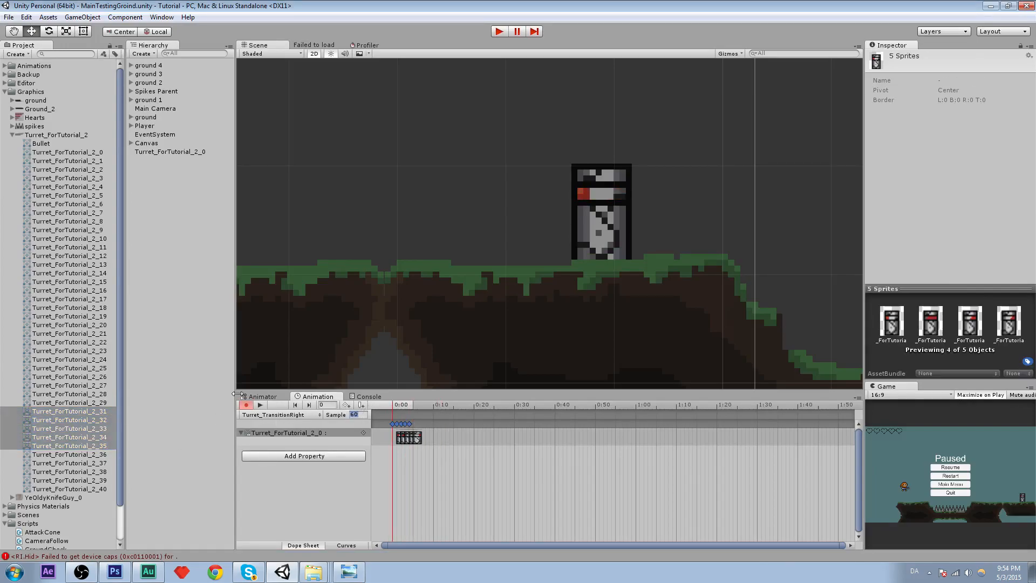
{"action": "mouse_move", "coordinate": [288, 381]}
{"action": "type", "text": "20"}
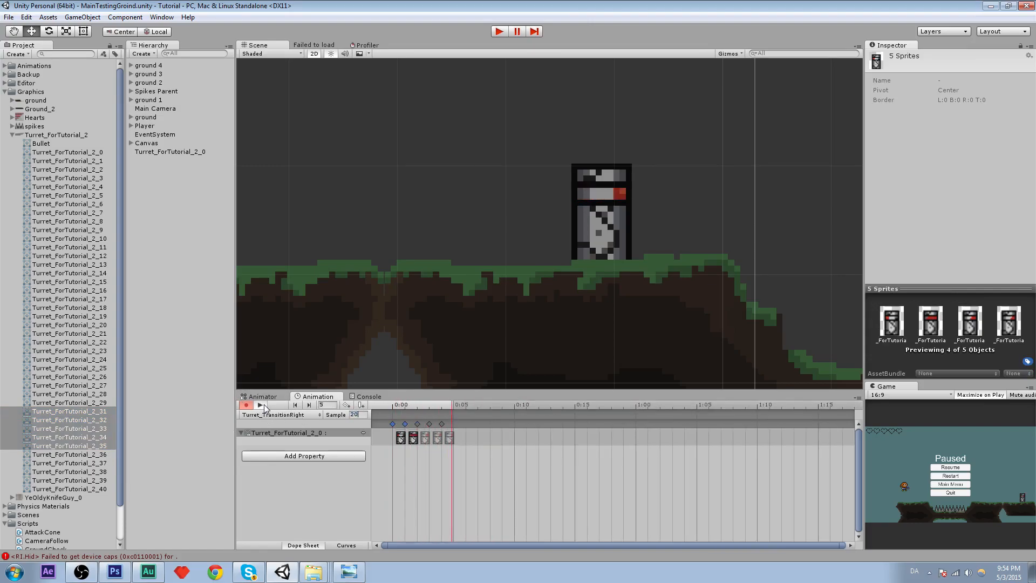
{"action": "left_click", "coordinate": [295, 404]}
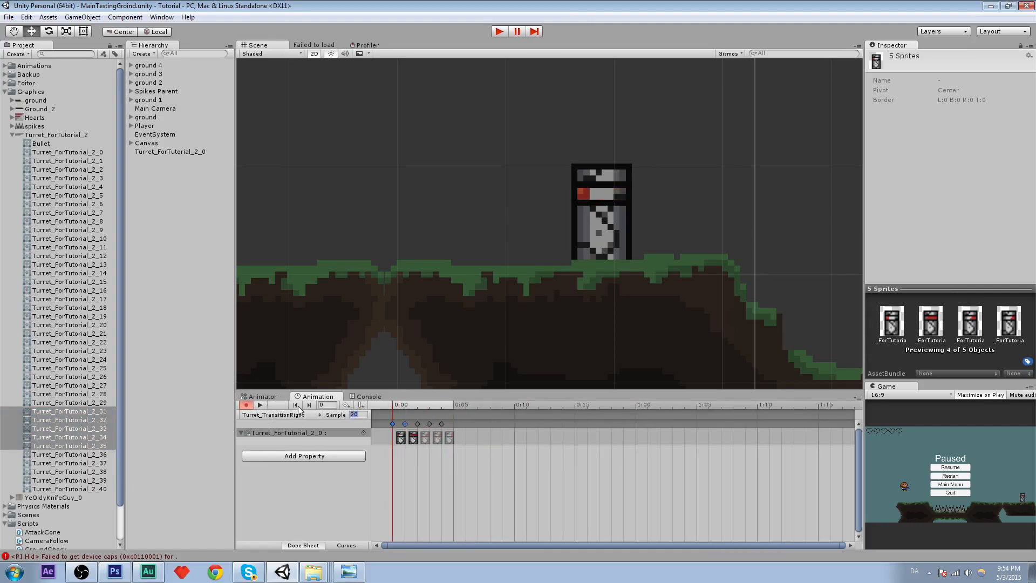